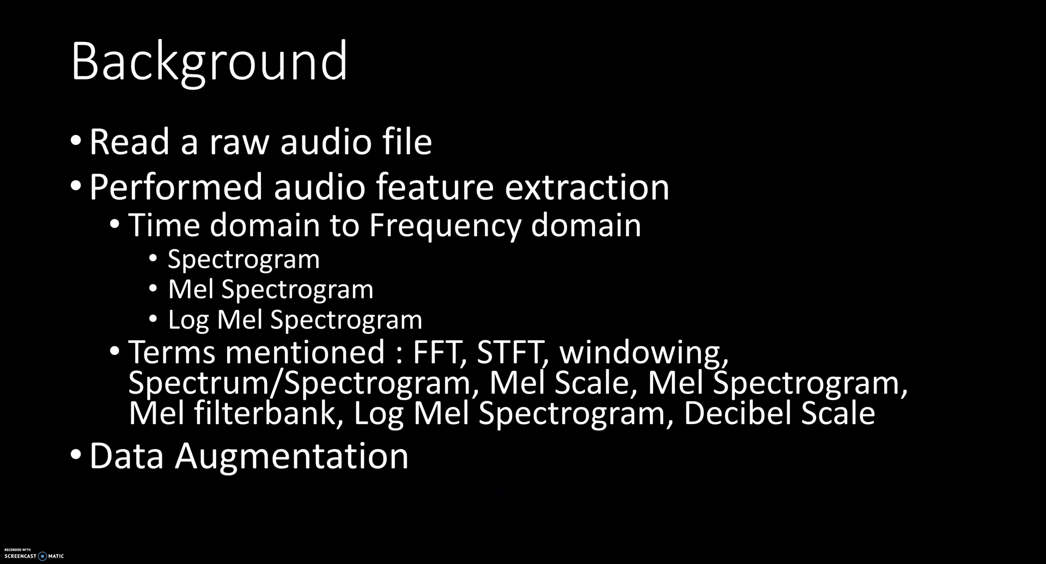
pyautogui.moveTo(663, 482)
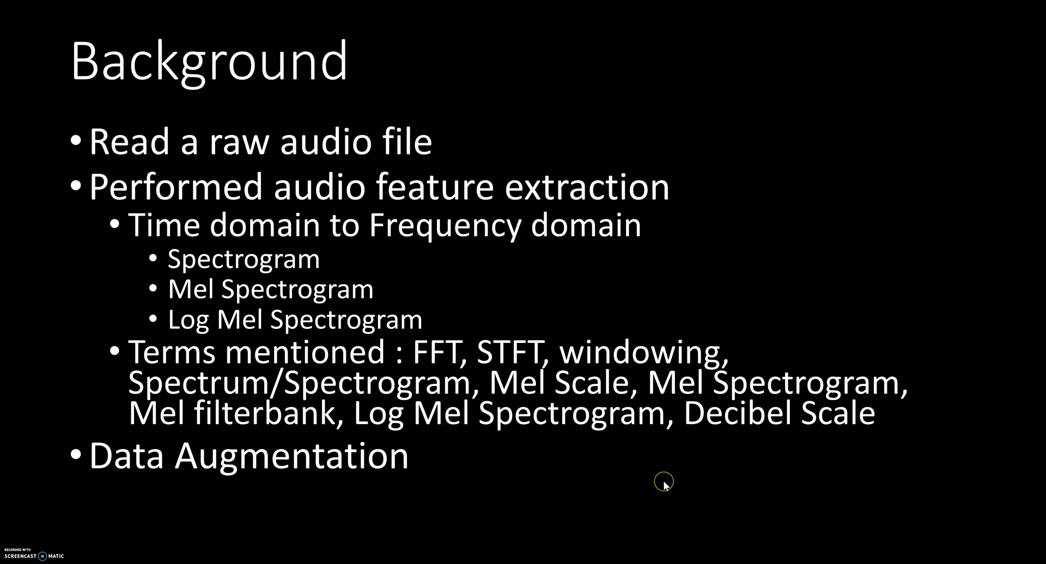
pyautogui.moveTo(663, 486)
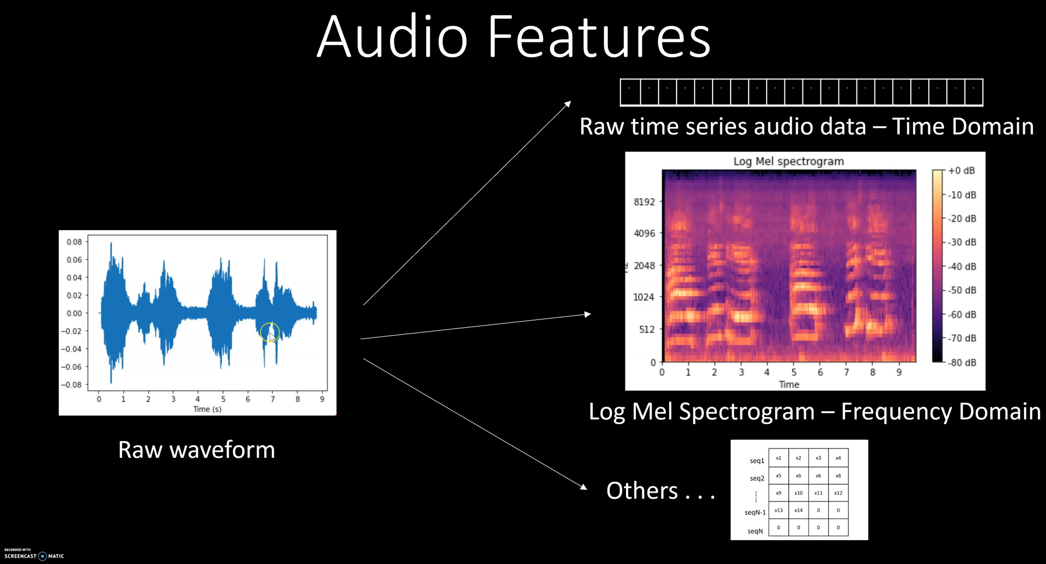
pyautogui.moveTo(273, 337)
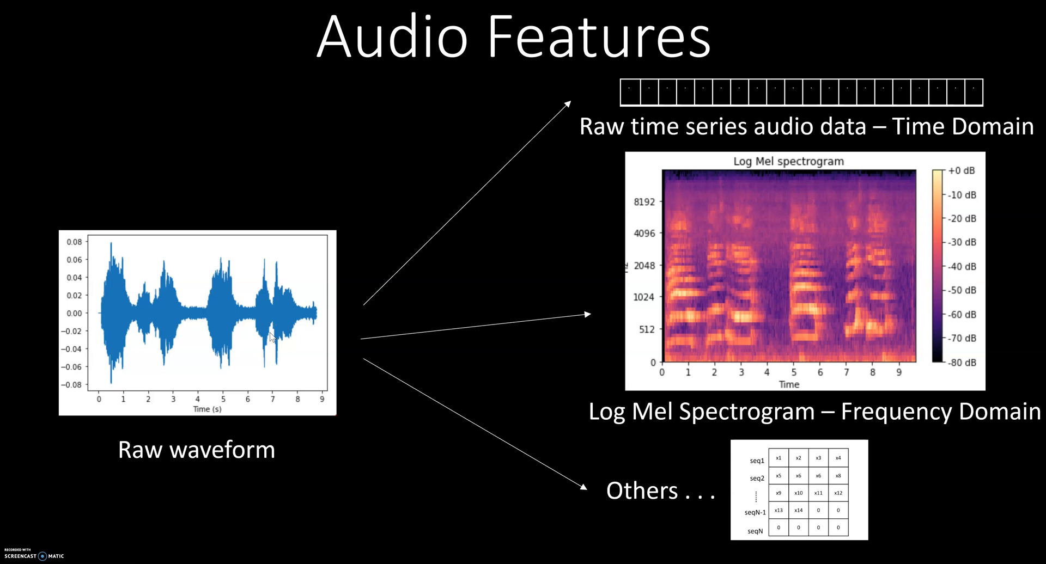
pyautogui.moveTo(410, 273)
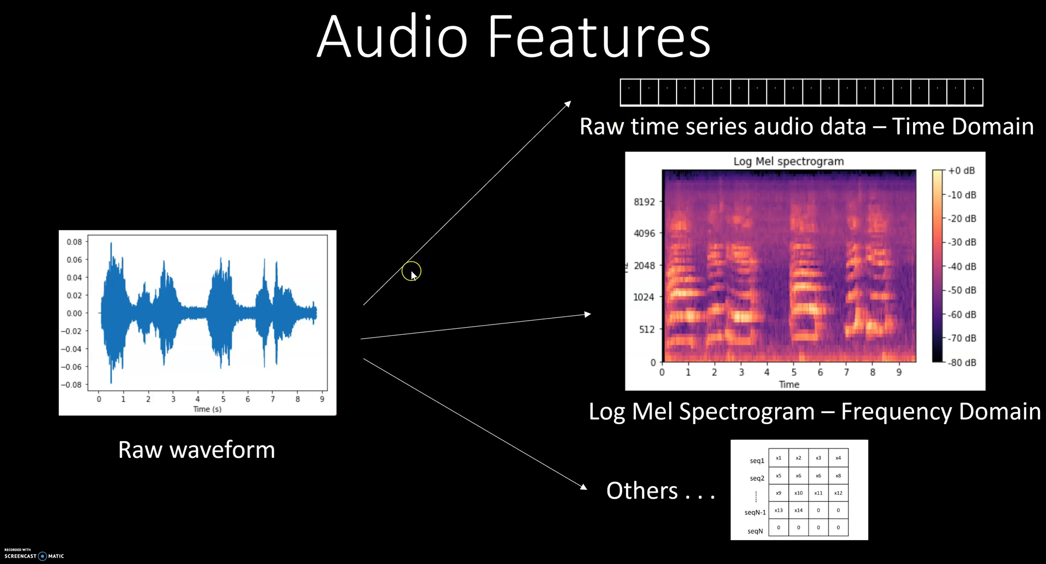
pyautogui.moveTo(495, 175)
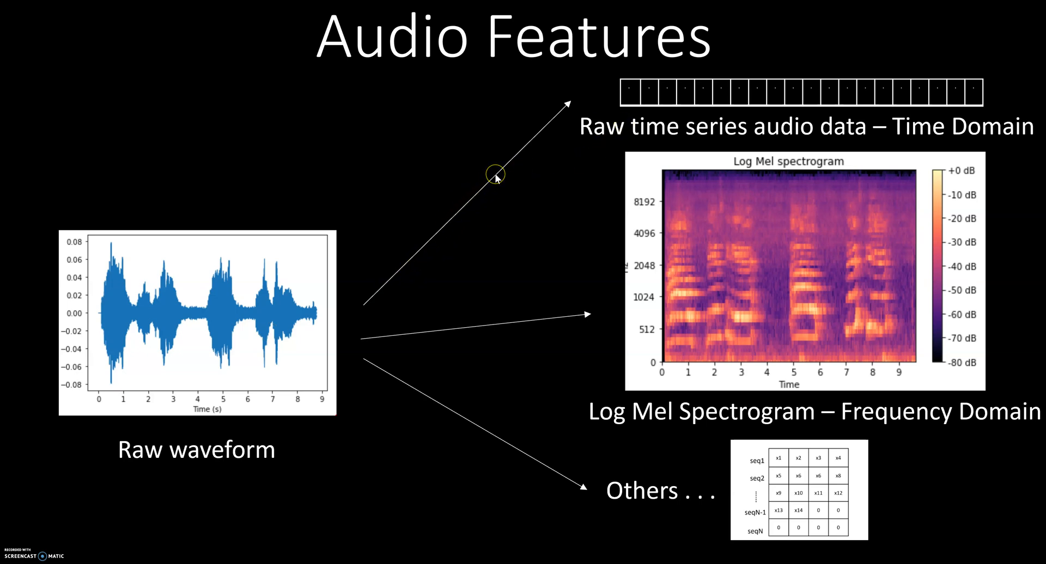
pyautogui.moveTo(497, 177)
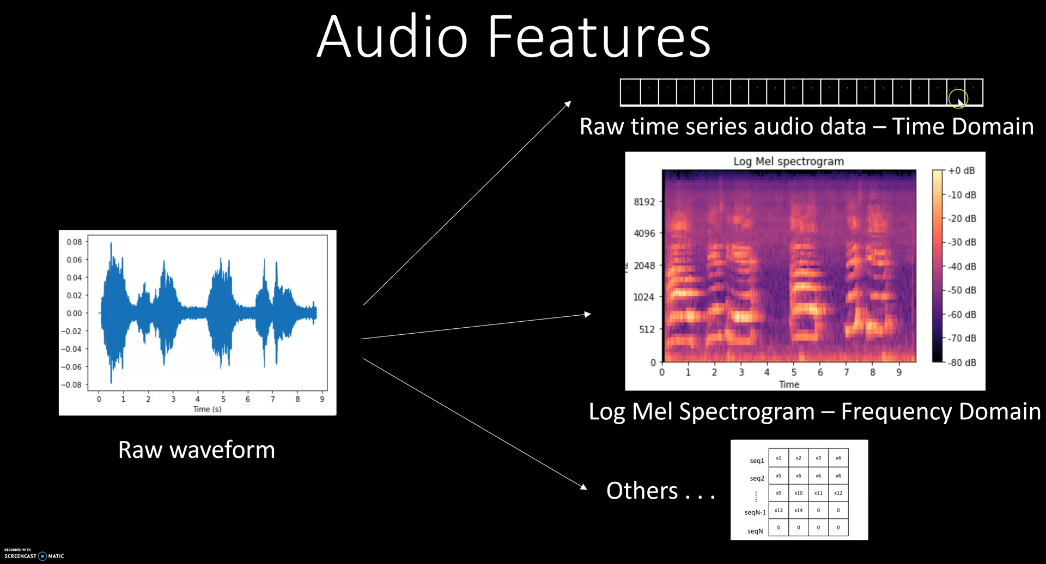
pyautogui.moveTo(873, 96)
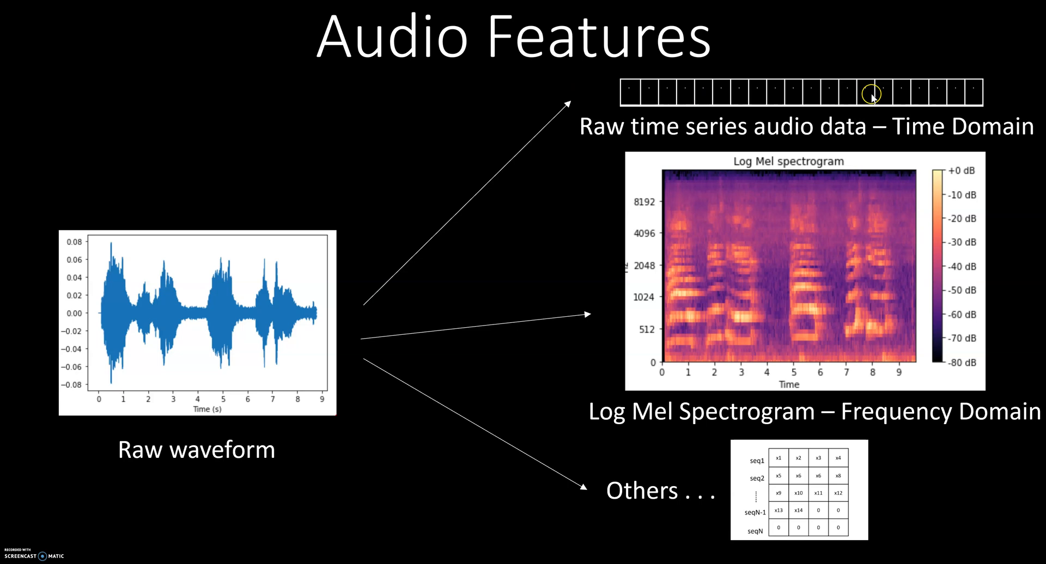
pyautogui.moveTo(900, 93)
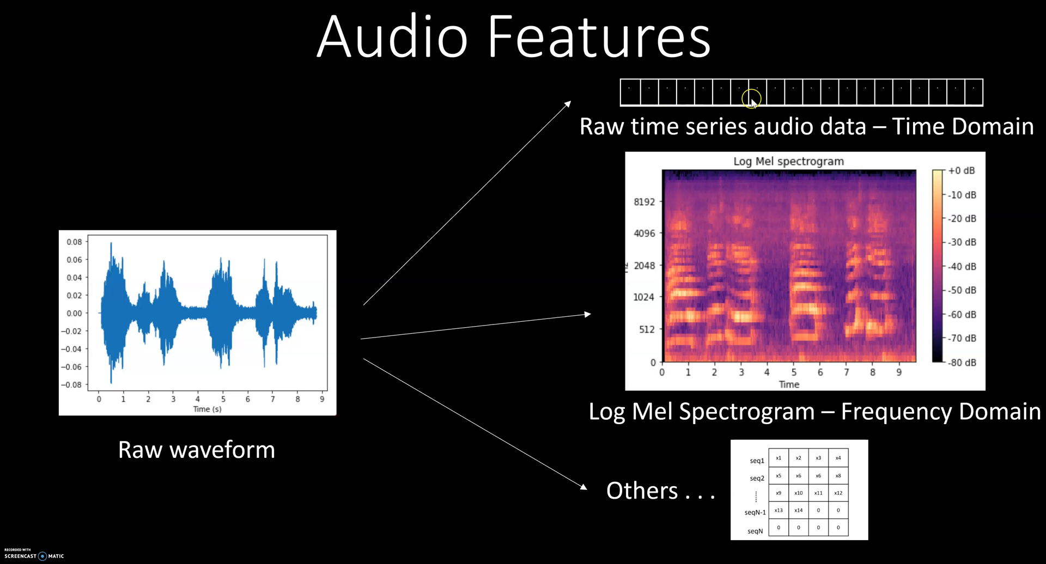
pyautogui.moveTo(915, 99)
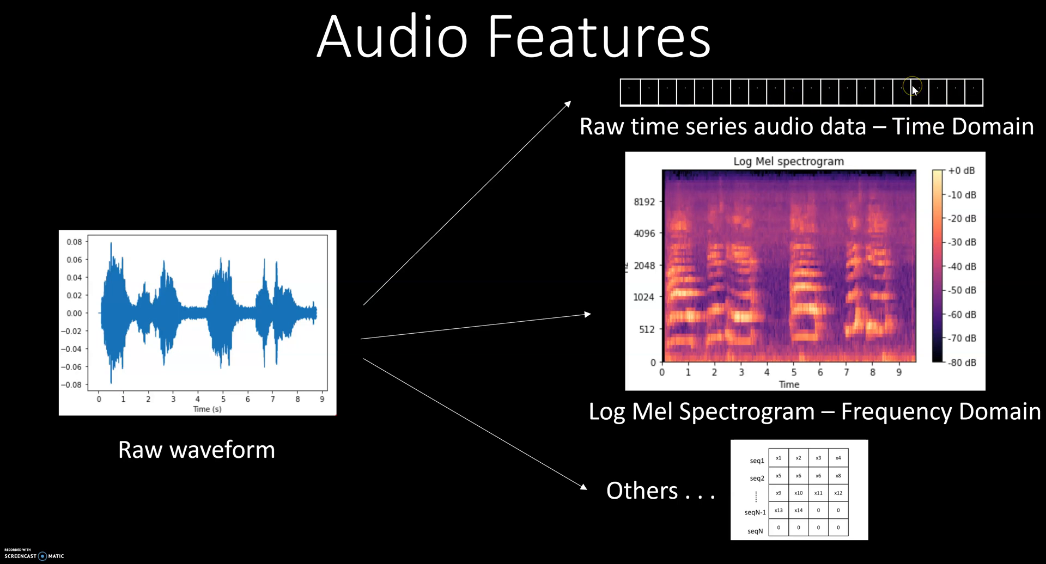
pyautogui.moveTo(730, 287)
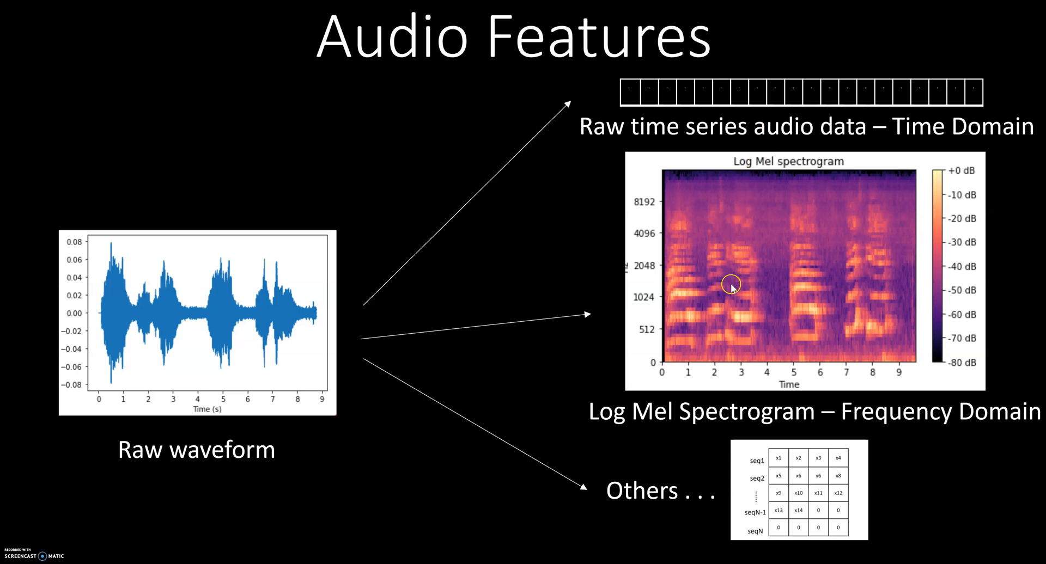
pyautogui.moveTo(709, 355)
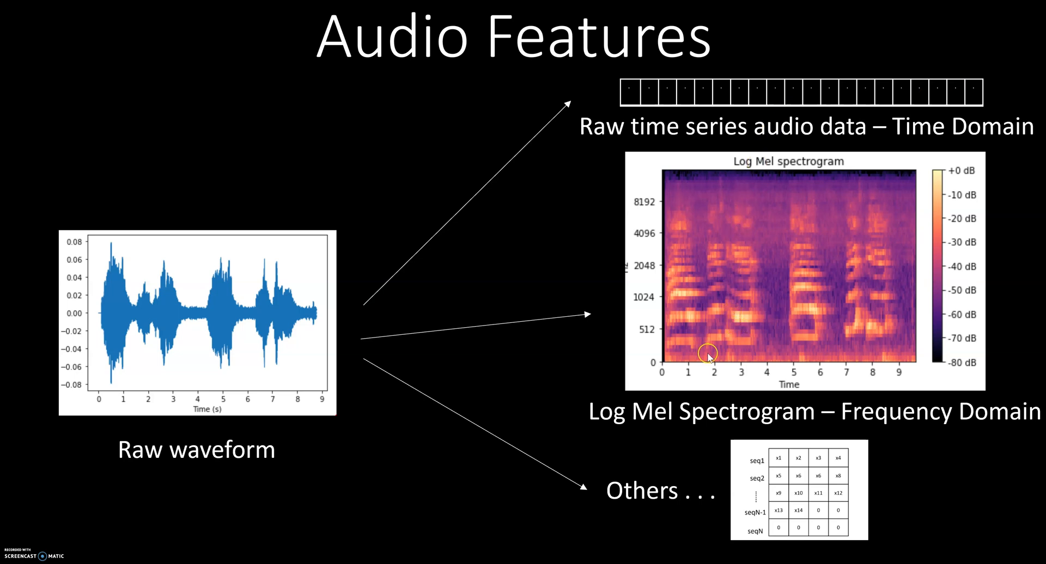
pyautogui.moveTo(707, 354)
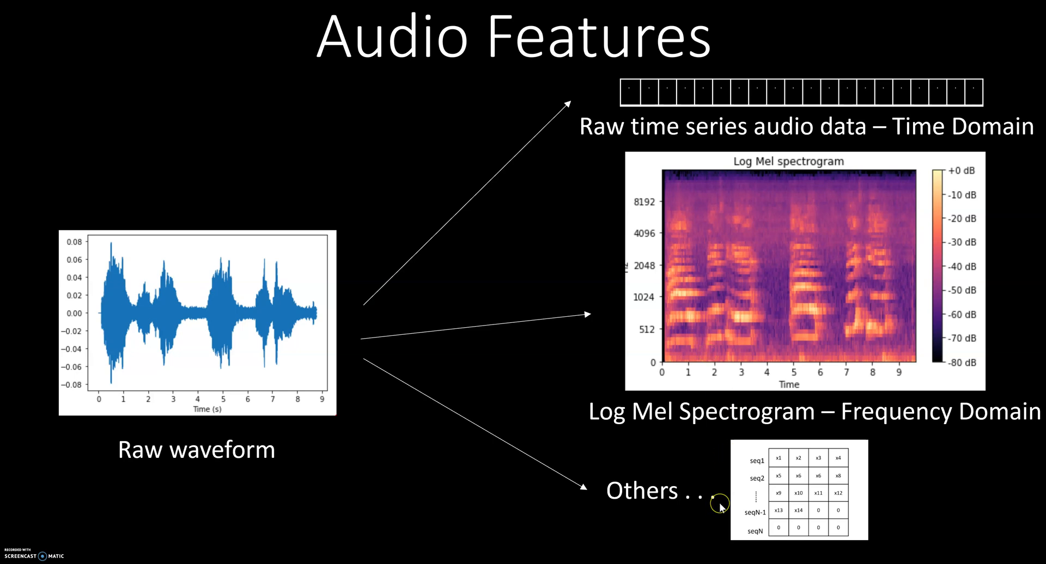
pyautogui.moveTo(817, 515)
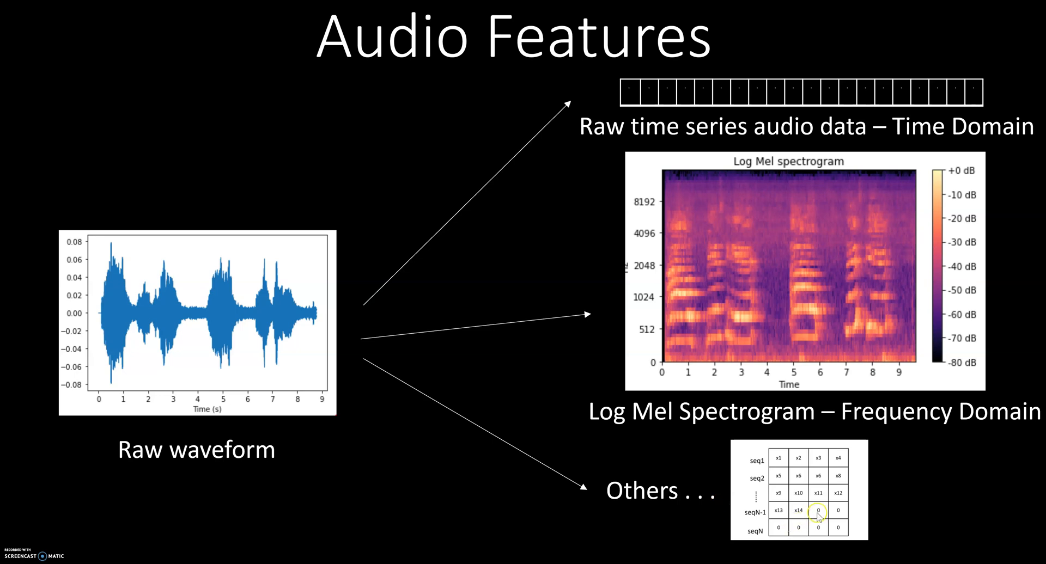
pyautogui.moveTo(773, 501)
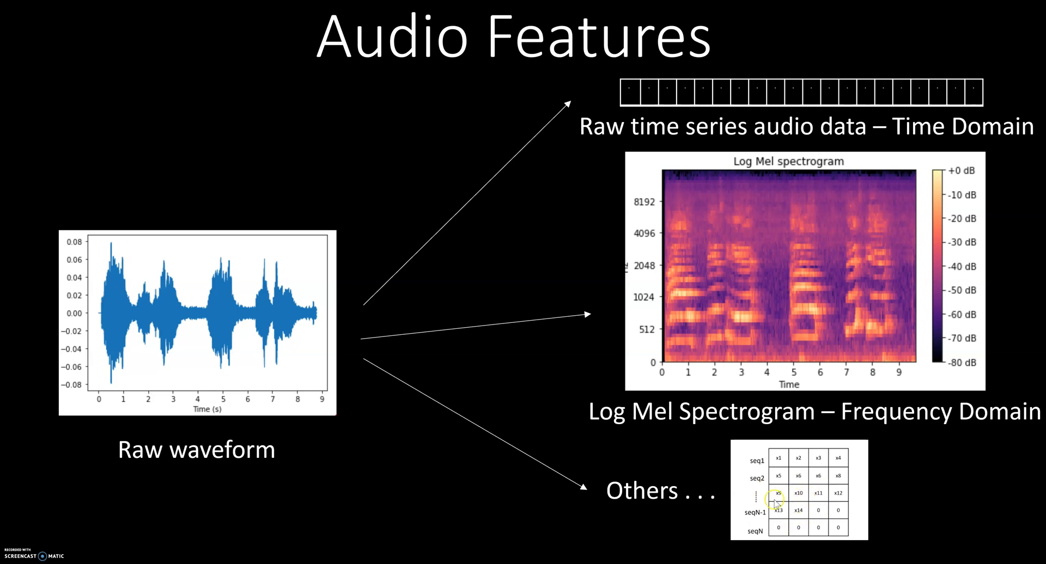
pyautogui.moveTo(625, 97)
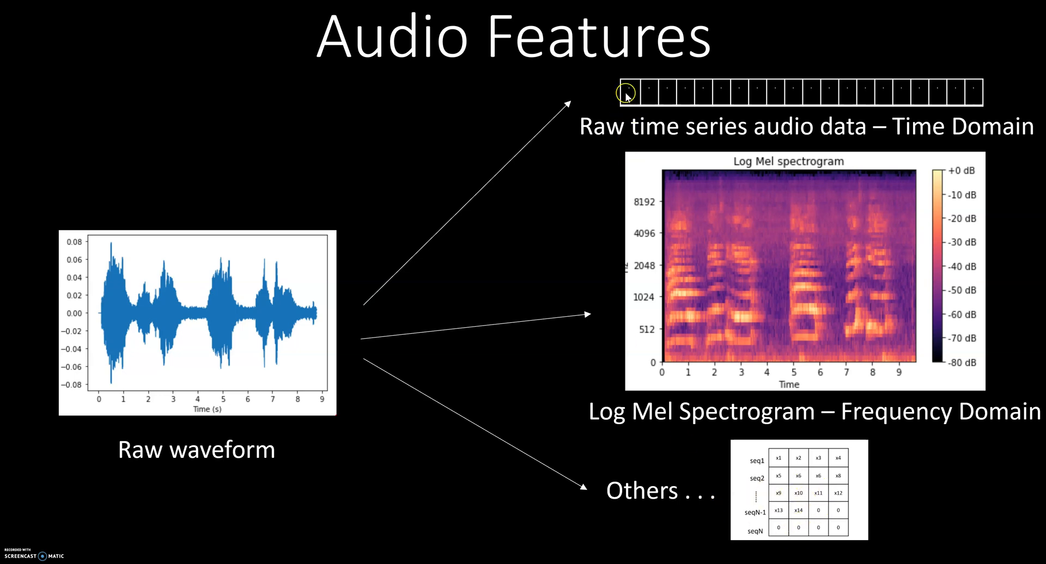
pyautogui.moveTo(977, 100)
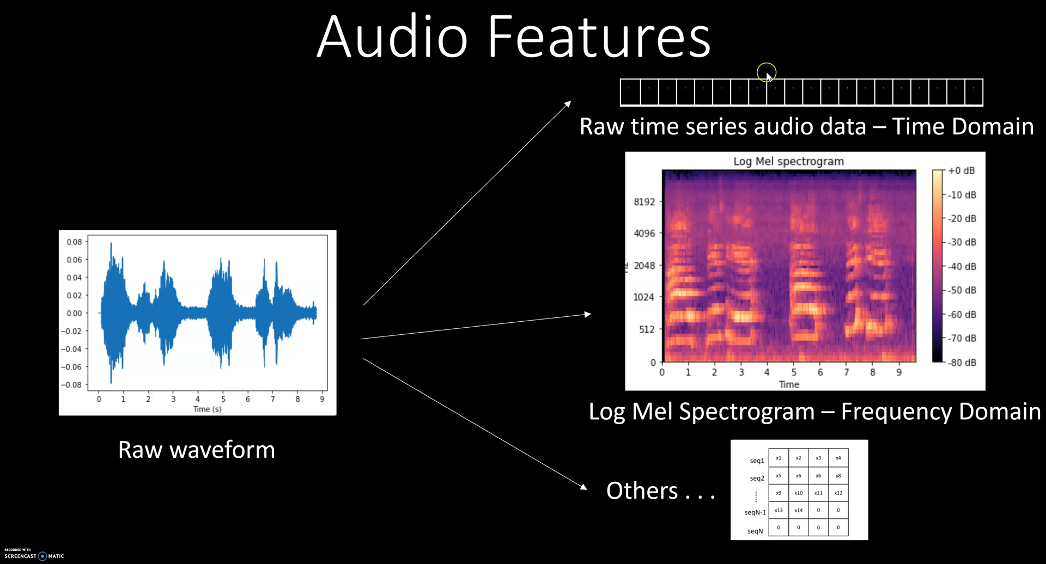
pyautogui.moveTo(810, 116)
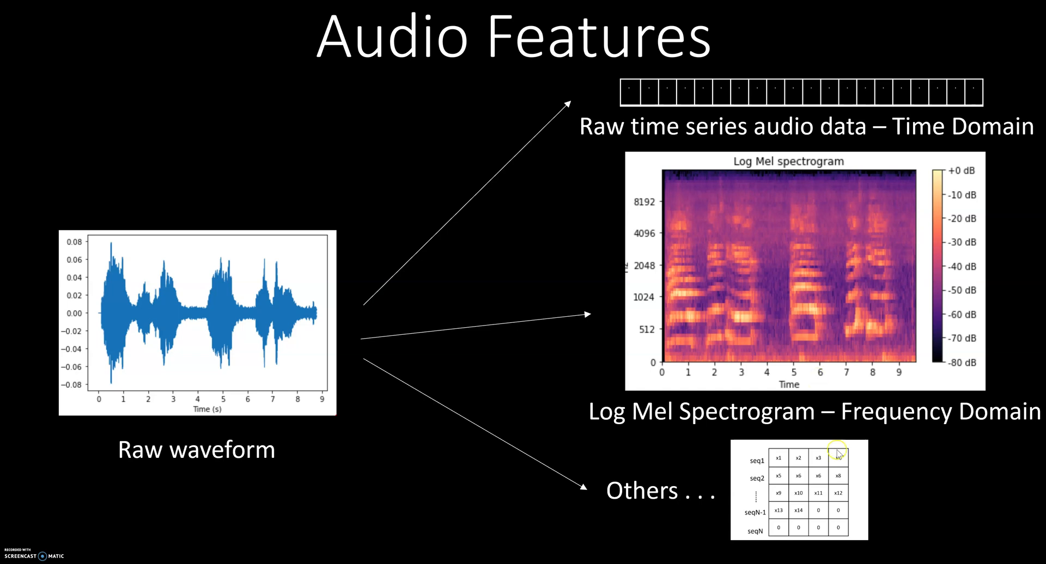
pyautogui.moveTo(814, 492)
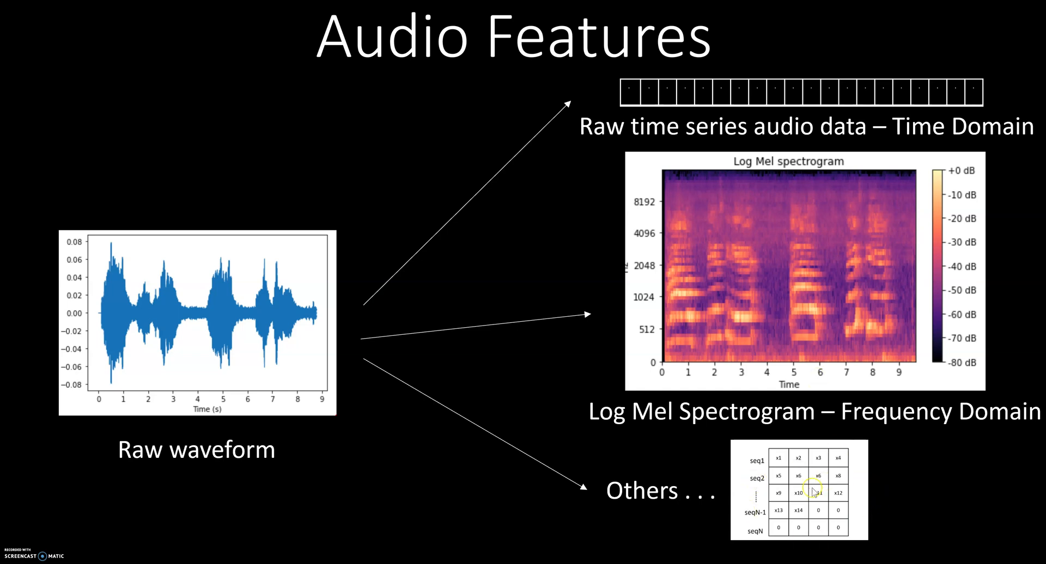
pyautogui.moveTo(644, 439)
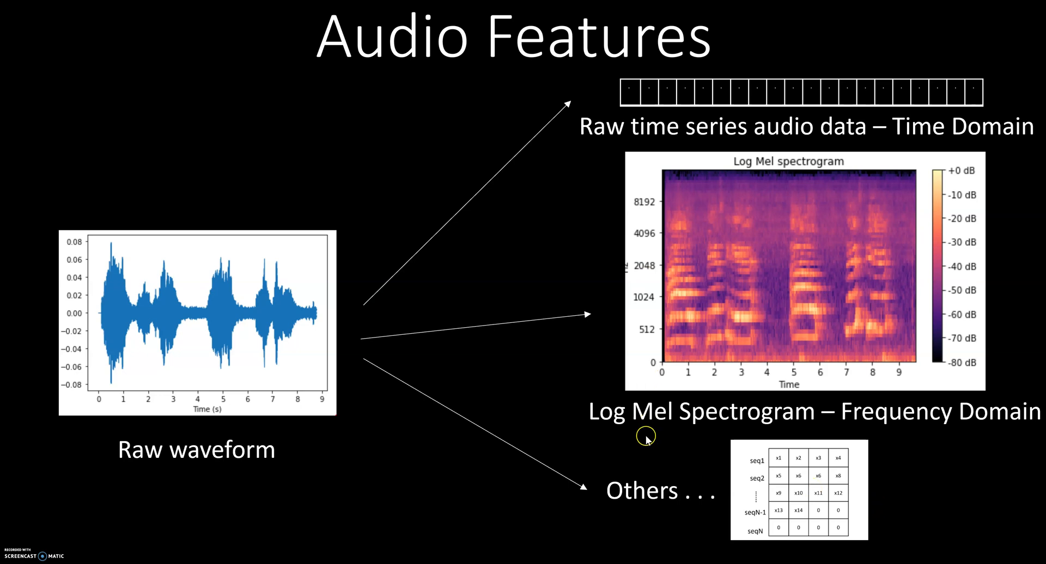
pyautogui.moveTo(550, 515)
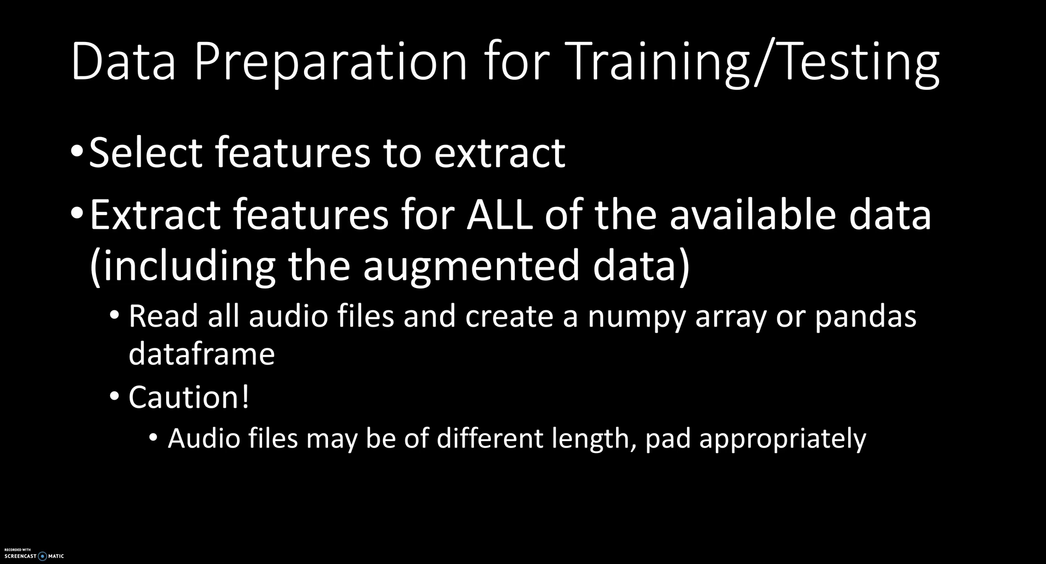
pyautogui.moveTo(621, 485)
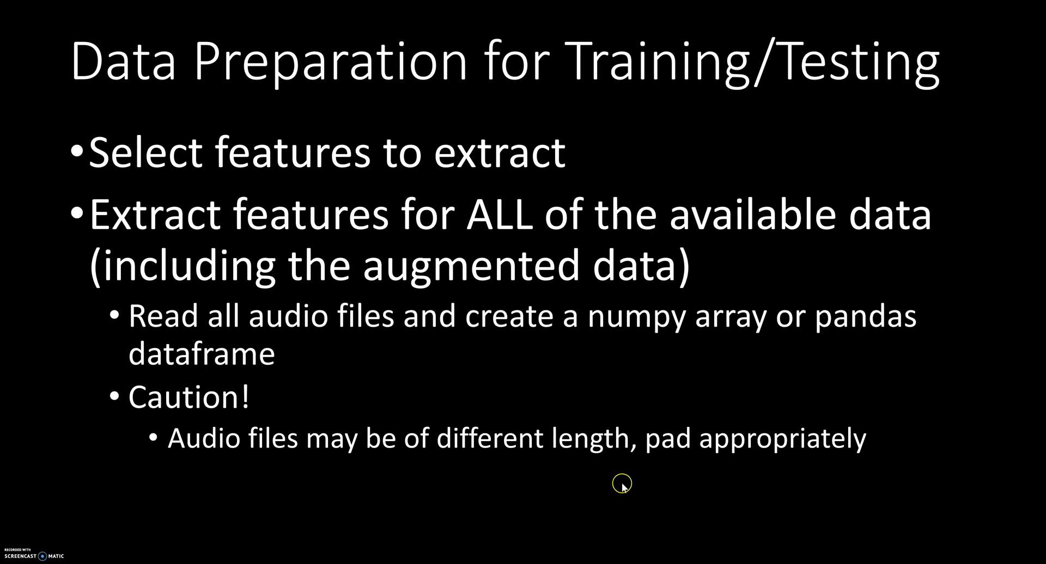
pyautogui.moveTo(577, 517)
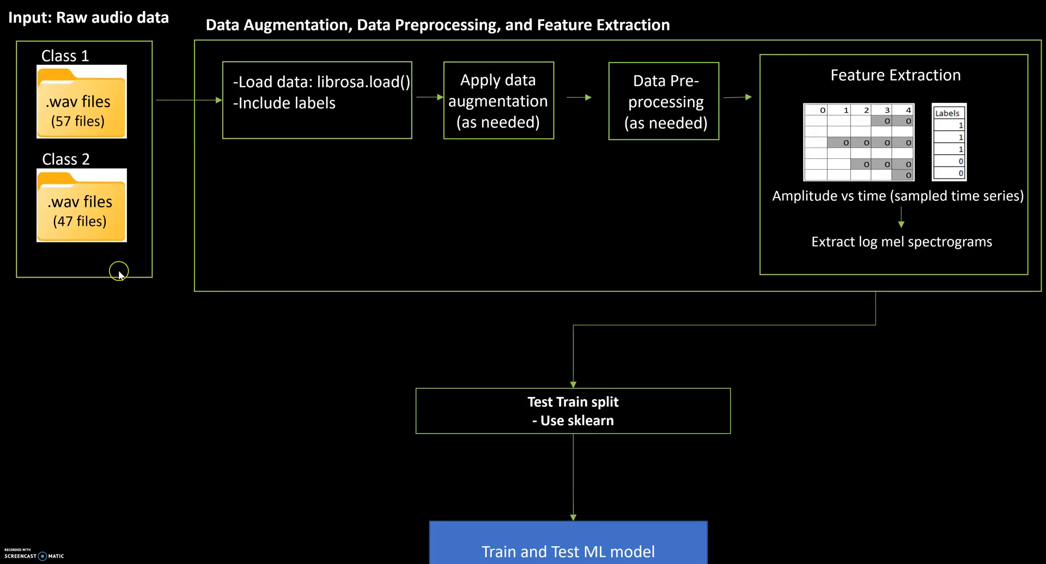
pyautogui.moveTo(170, 266)
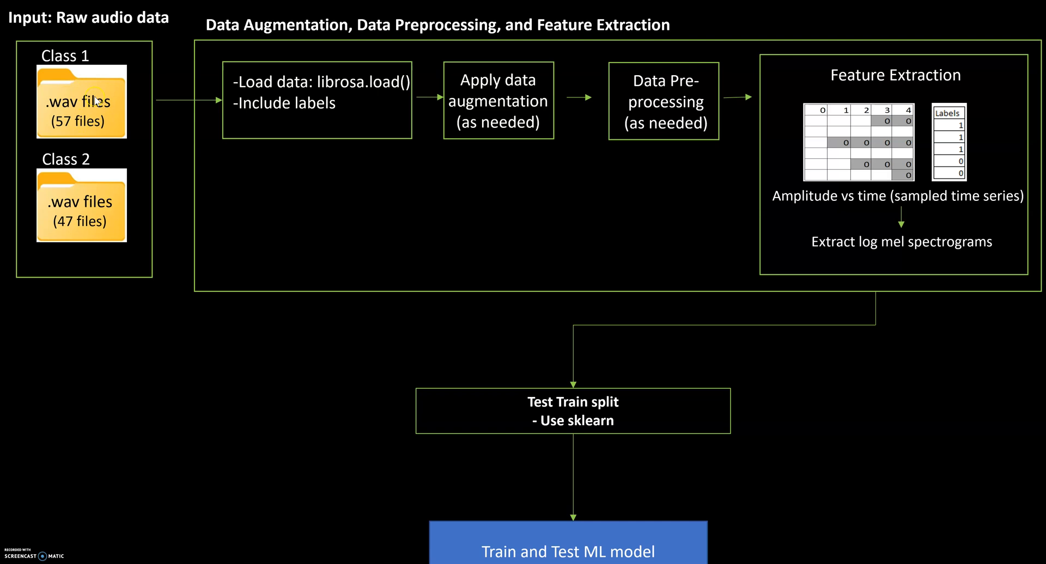
pyautogui.moveTo(102, 205)
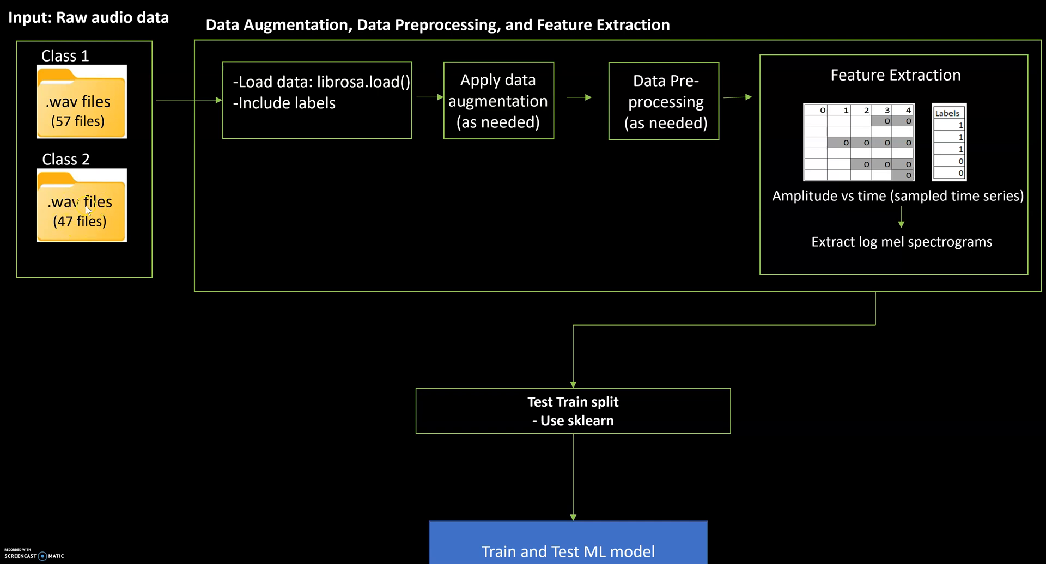
pyautogui.moveTo(79, 242)
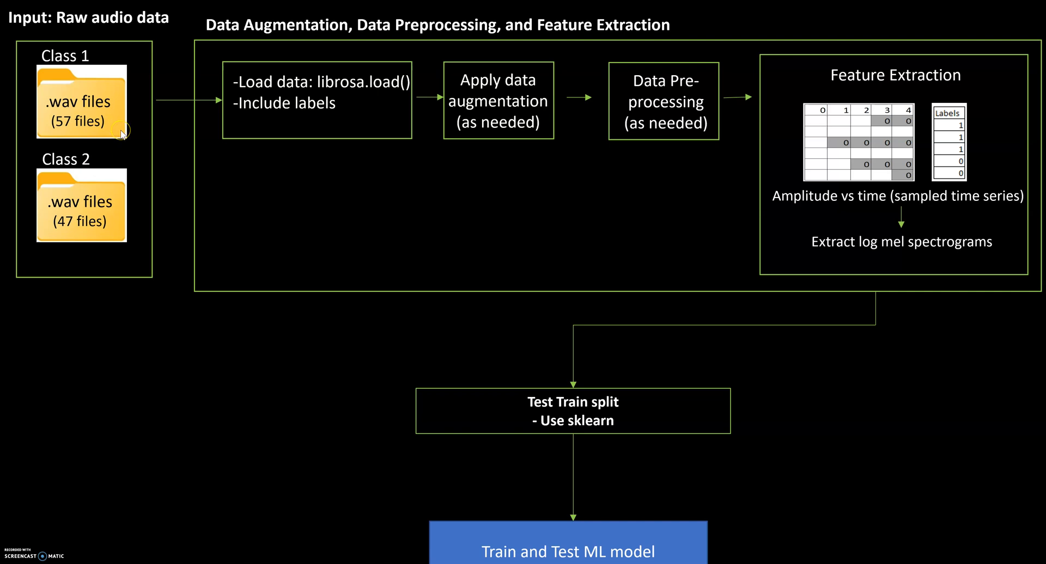
pyautogui.moveTo(151, 105)
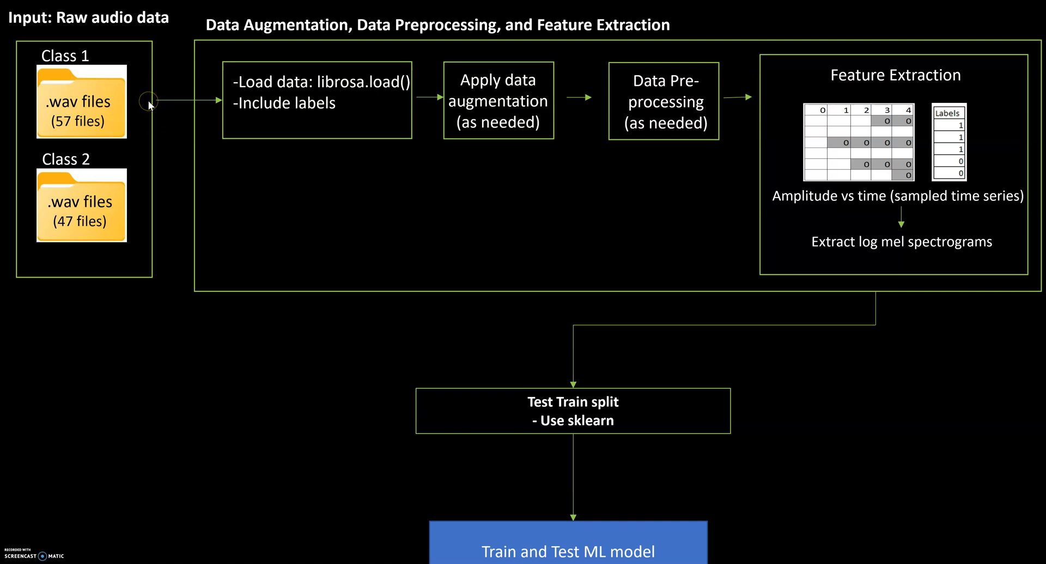
pyautogui.moveTo(151, 265)
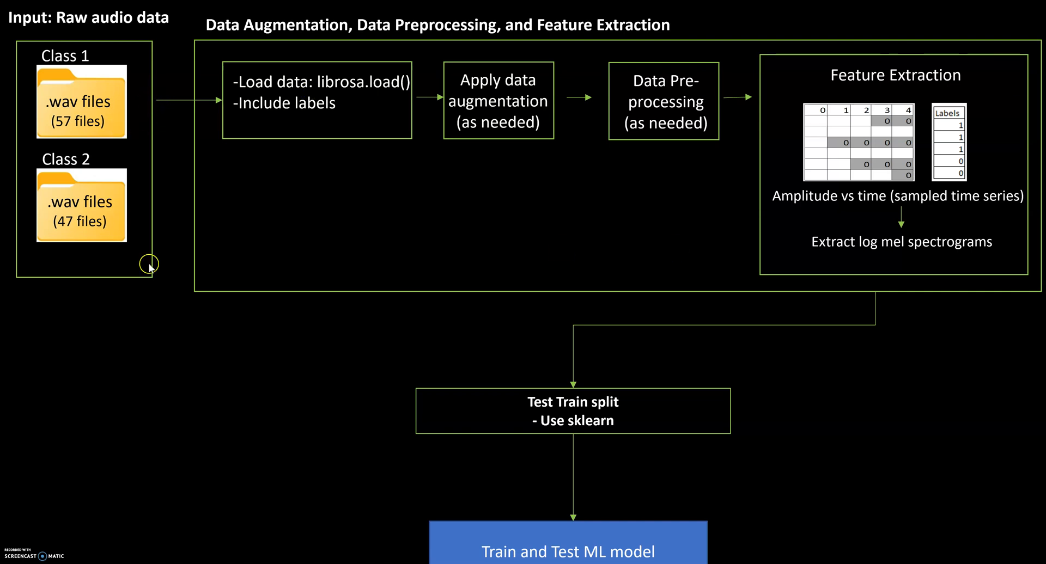
pyautogui.moveTo(269, 196)
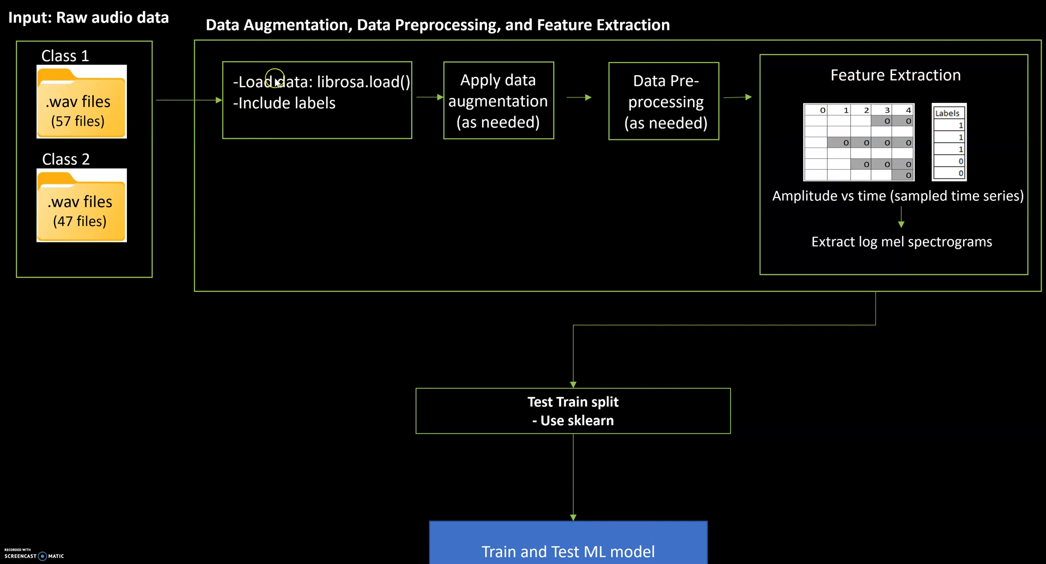
pyautogui.moveTo(315, 102)
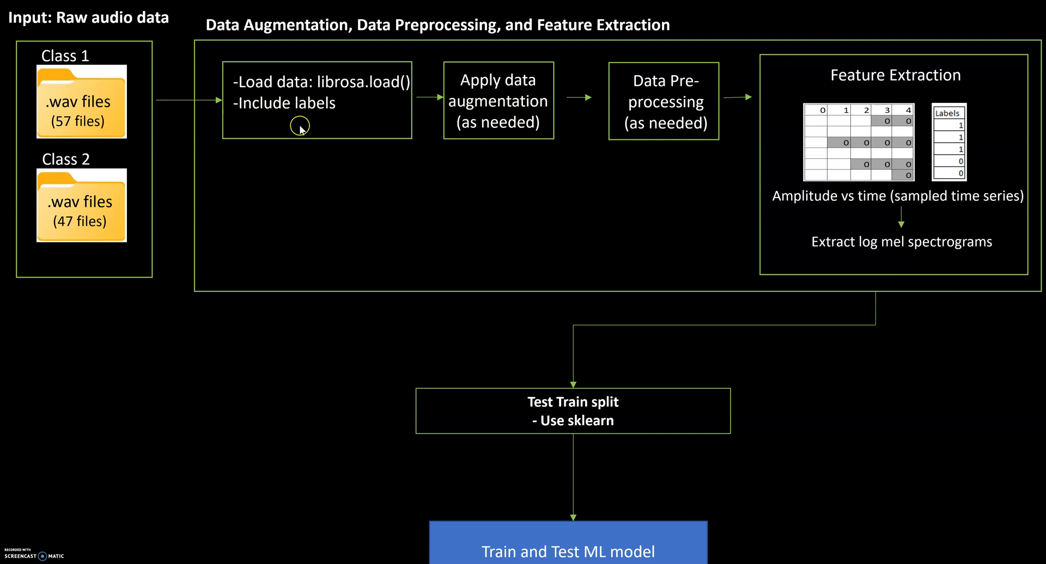
pyautogui.moveTo(455, 127)
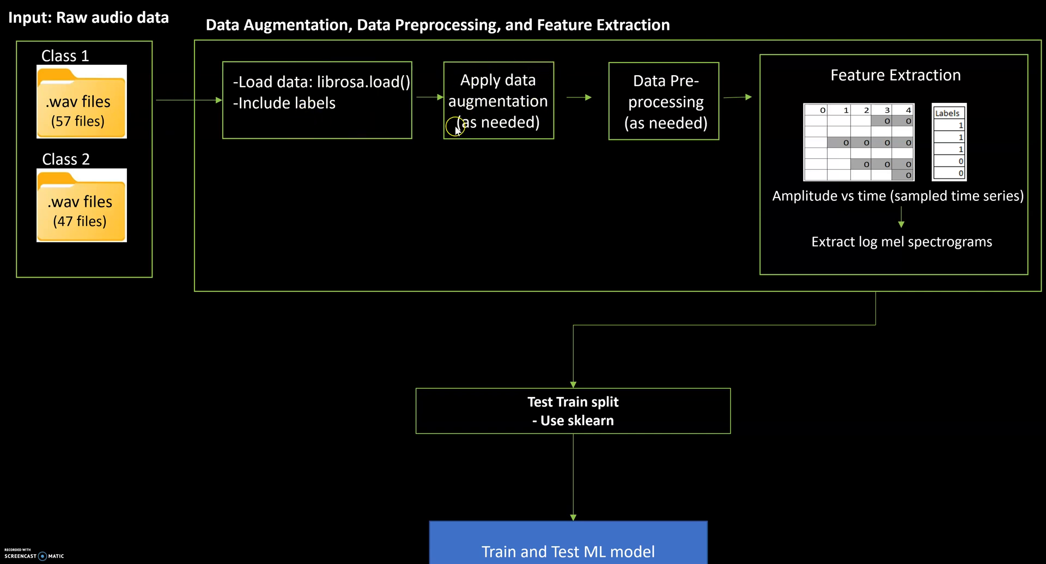
pyautogui.moveTo(485, 143)
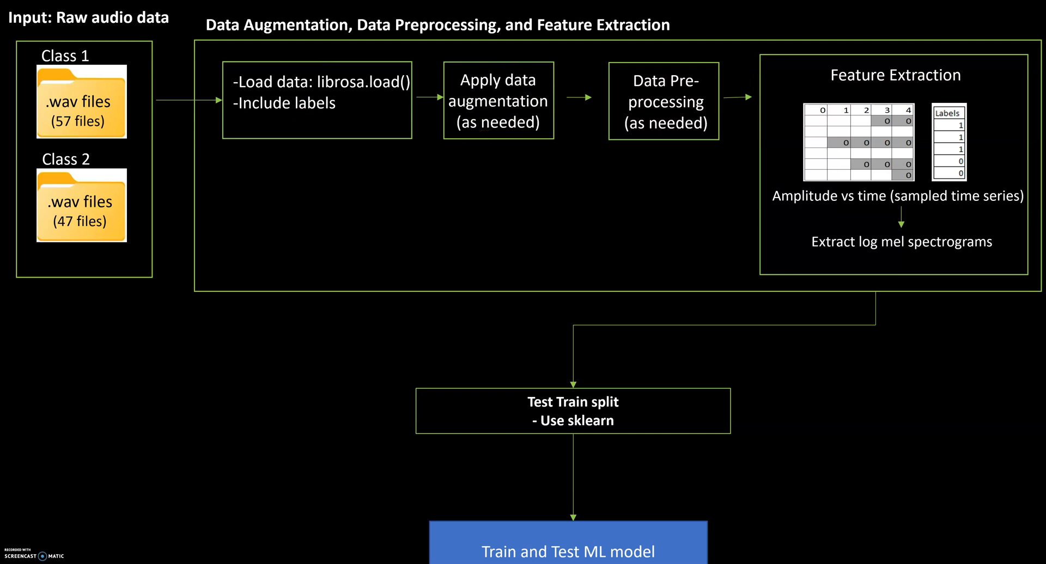
pyautogui.moveTo(580, 107)
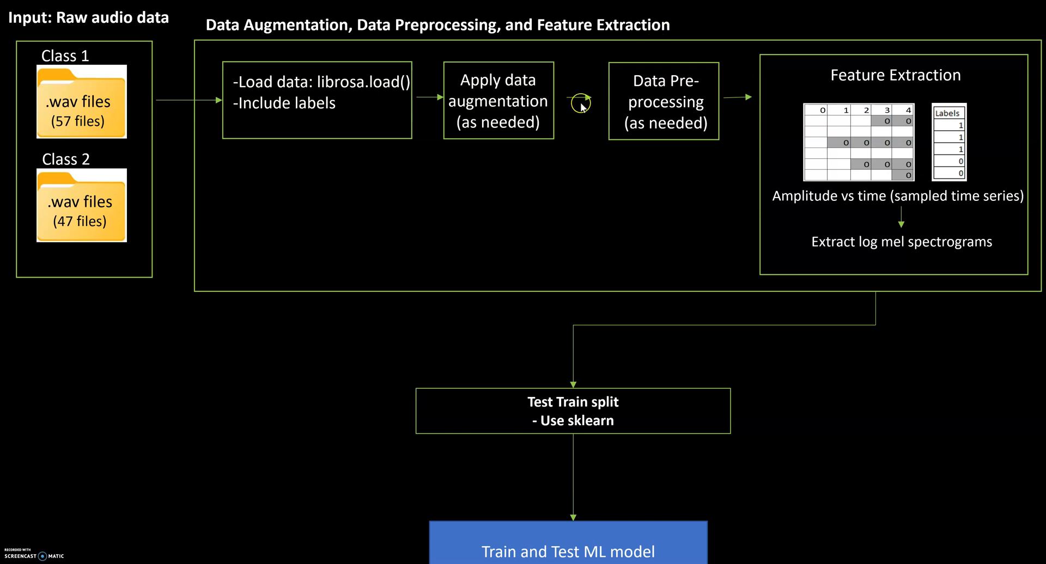
pyautogui.moveTo(612, 107)
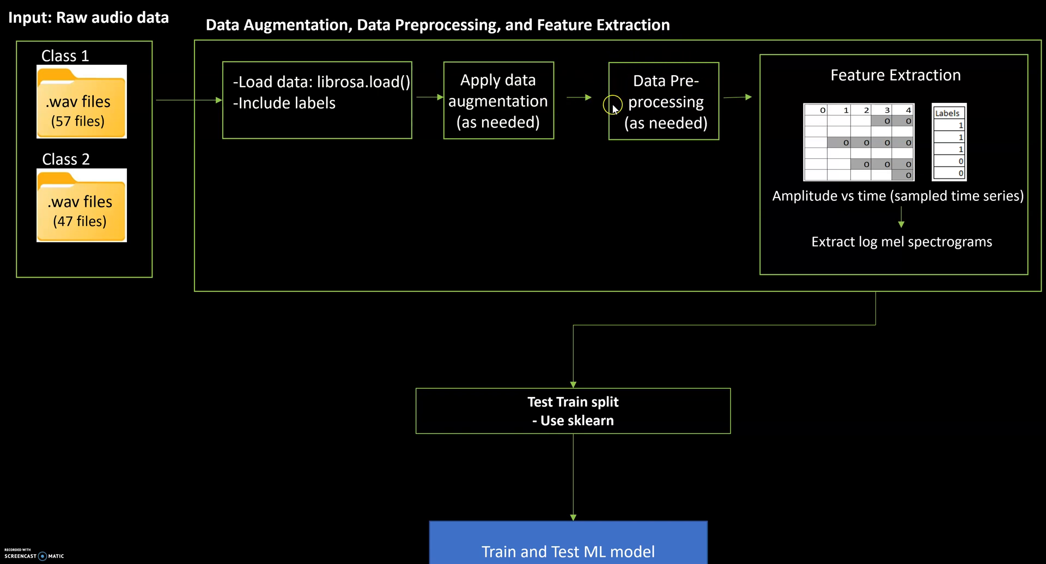
pyautogui.moveTo(702, 103)
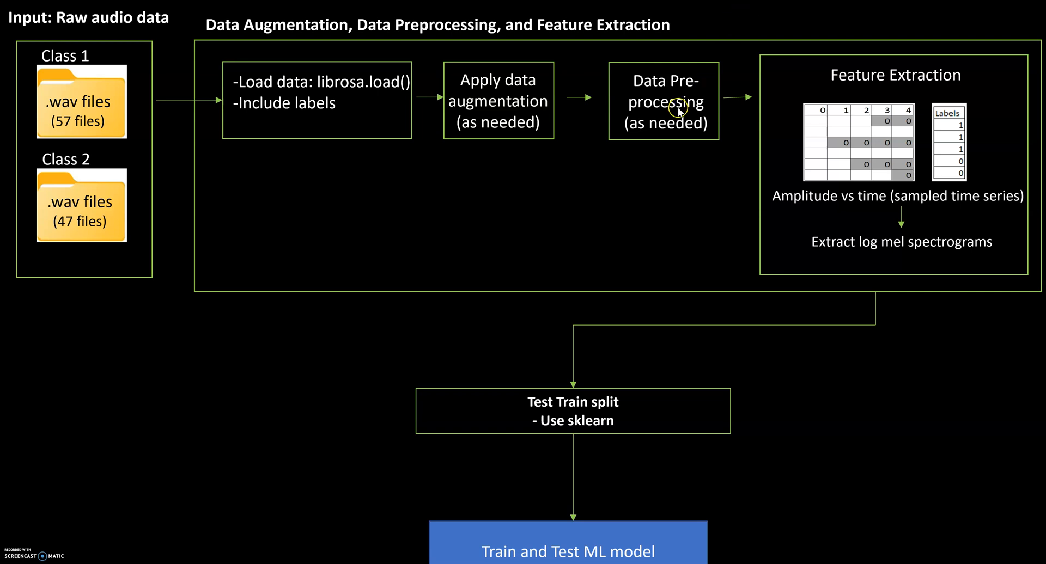
pyautogui.moveTo(644, 124)
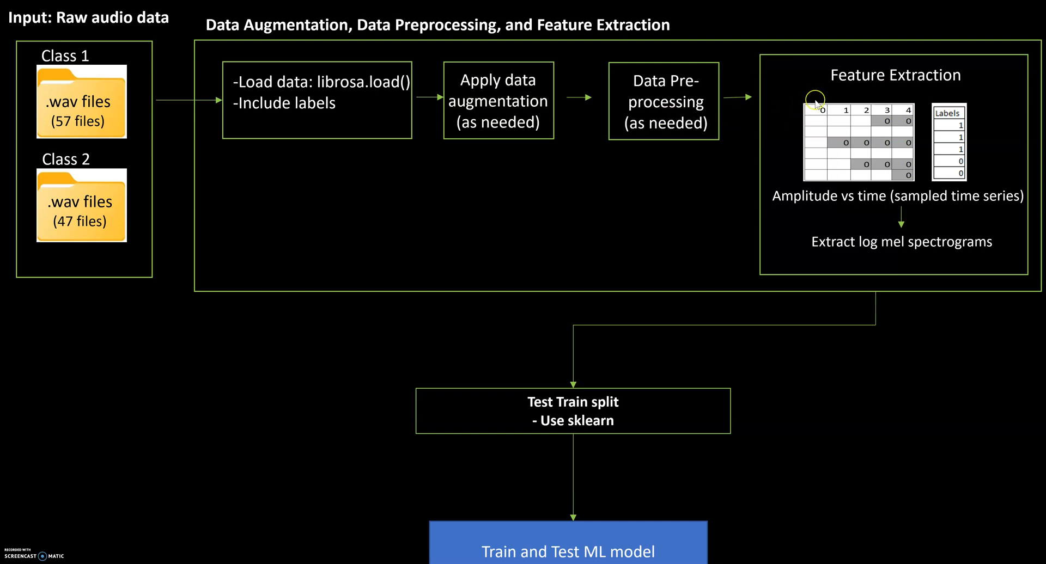
pyautogui.moveTo(692, 101)
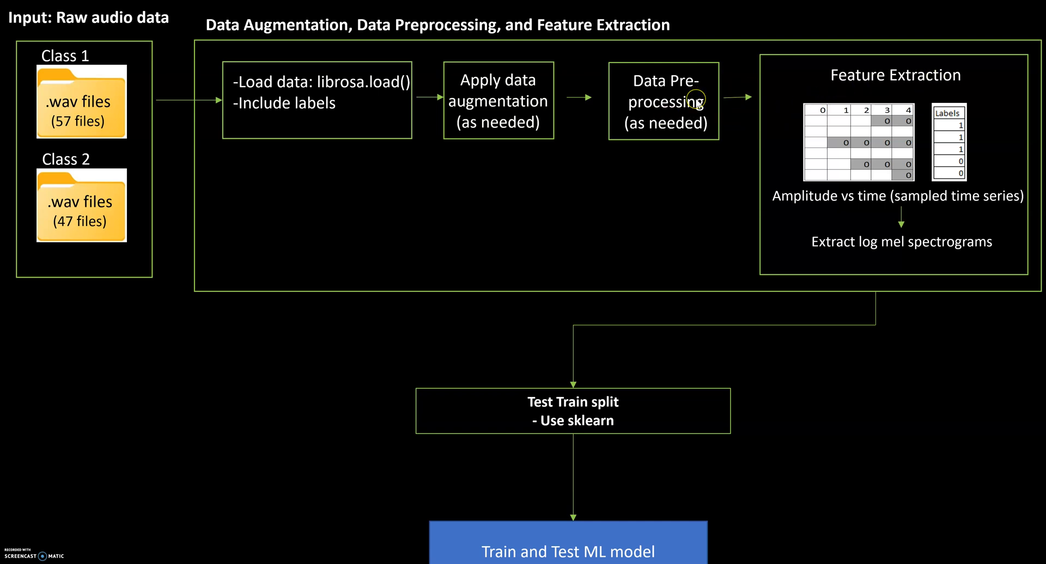
pyautogui.moveTo(315, 118)
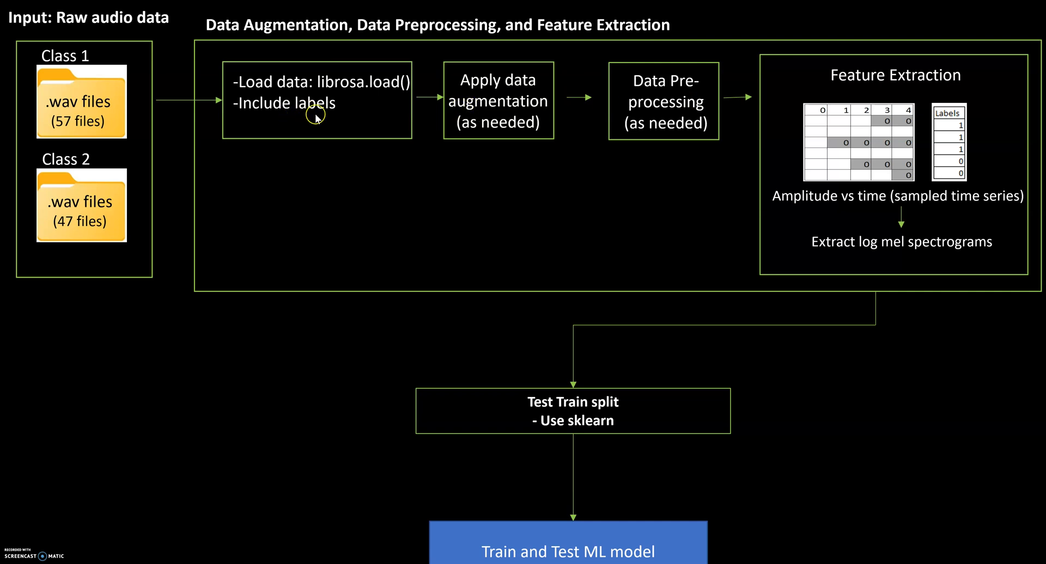
pyautogui.moveTo(933, 105)
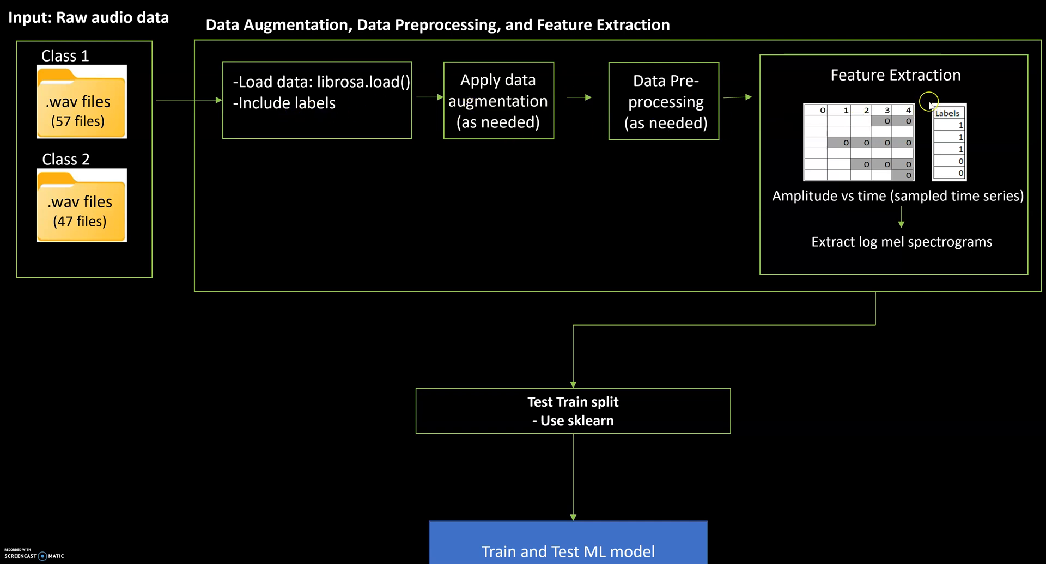
pyautogui.moveTo(969, 95)
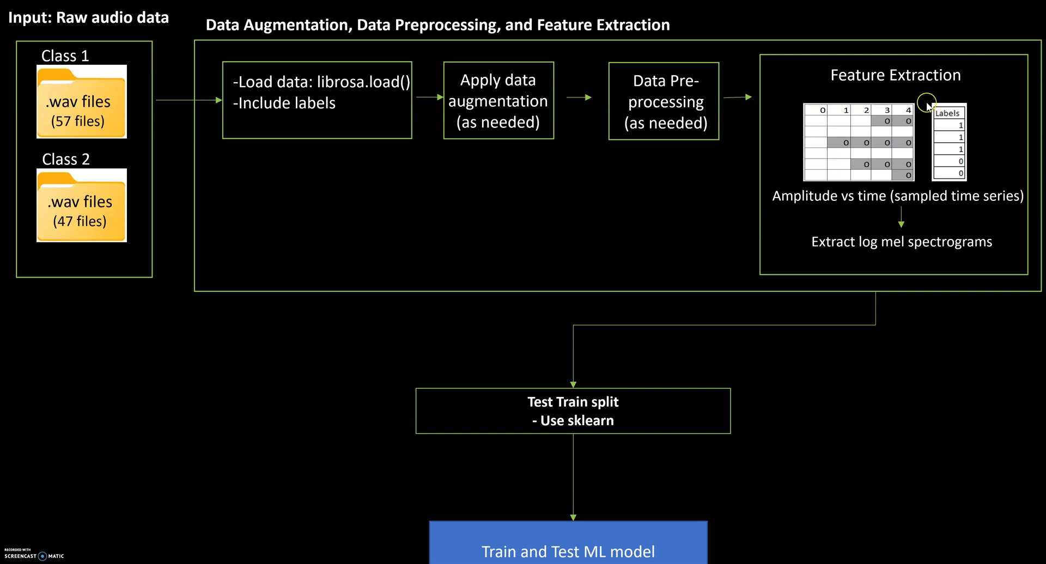
pyautogui.moveTo(887, 109)
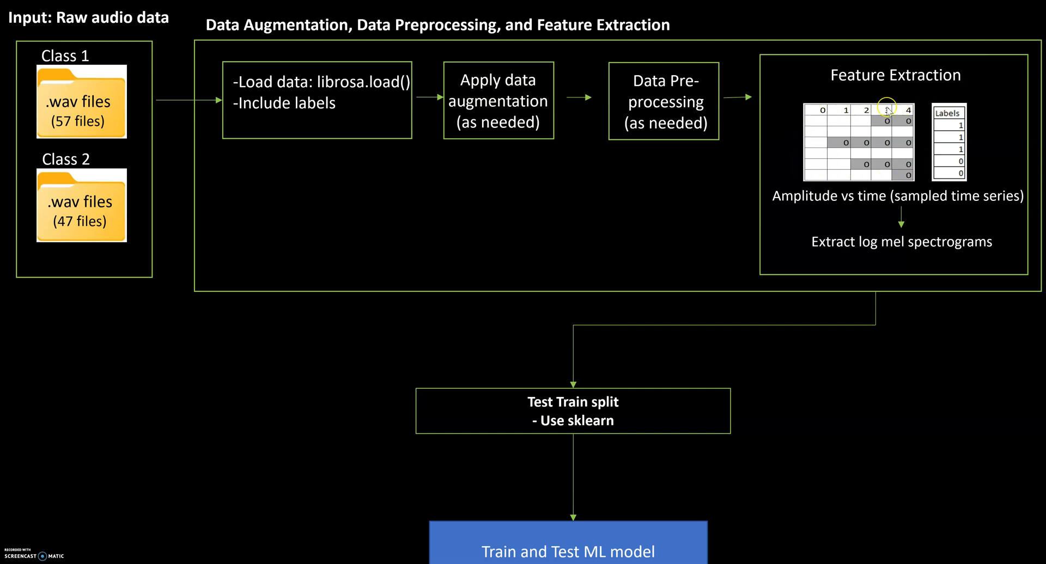
pyautogui.moveTo(817, 131)
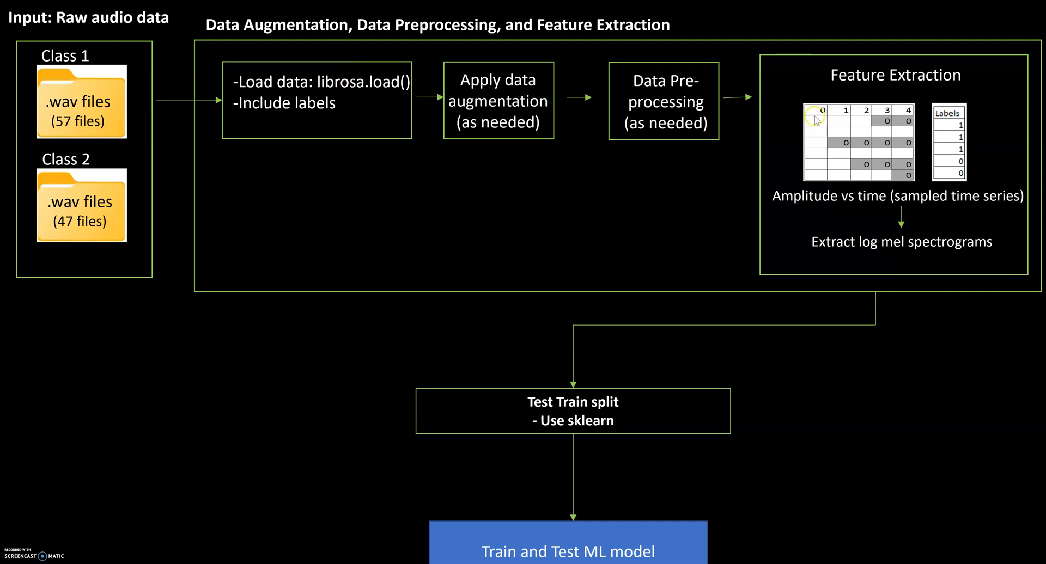
pyautogui.moveTo(808, 131)
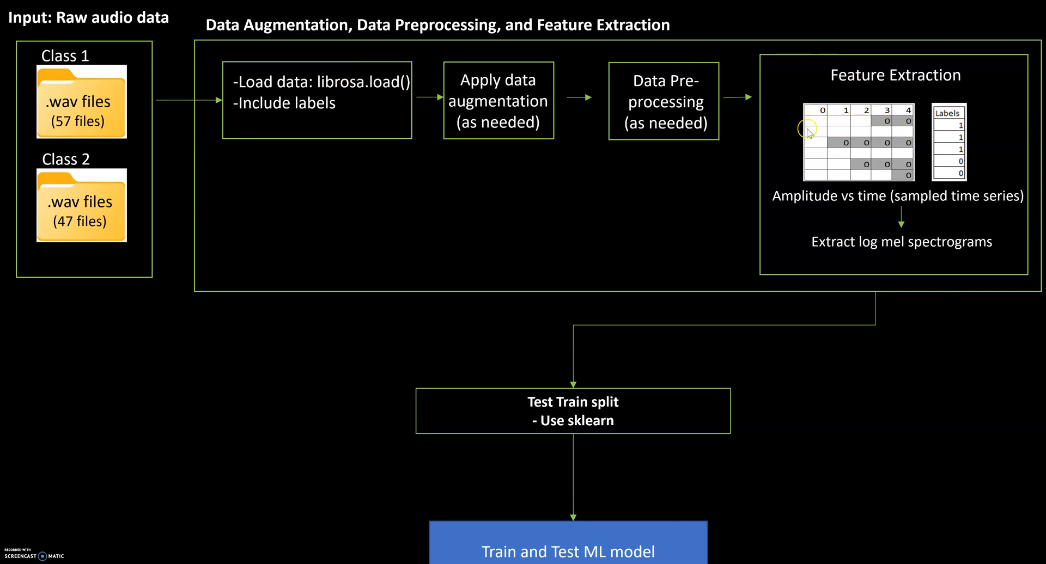
pyautogui.moveTo(886, 119)
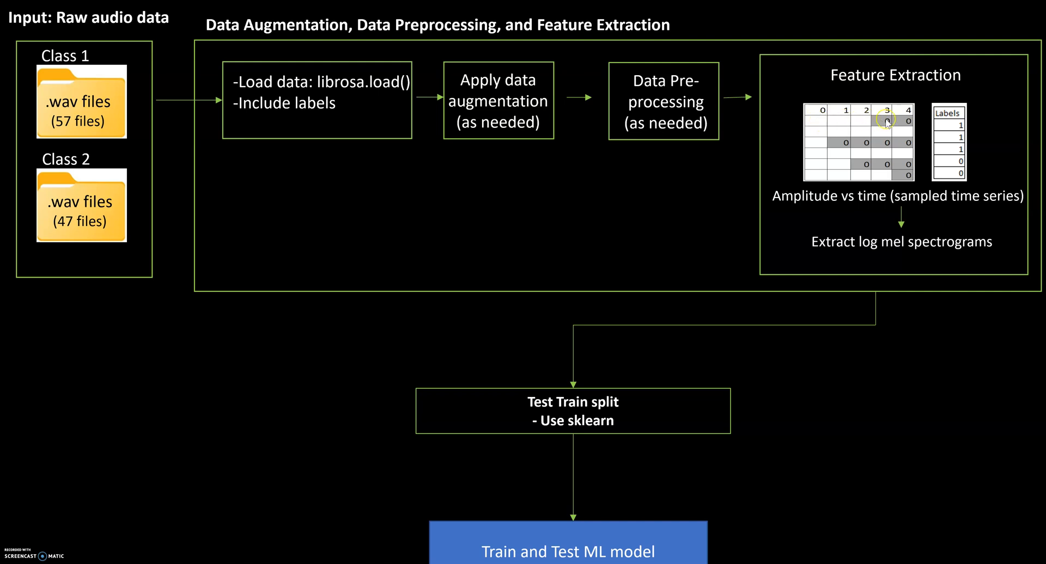
pyautogui.moveTo(844, 127)
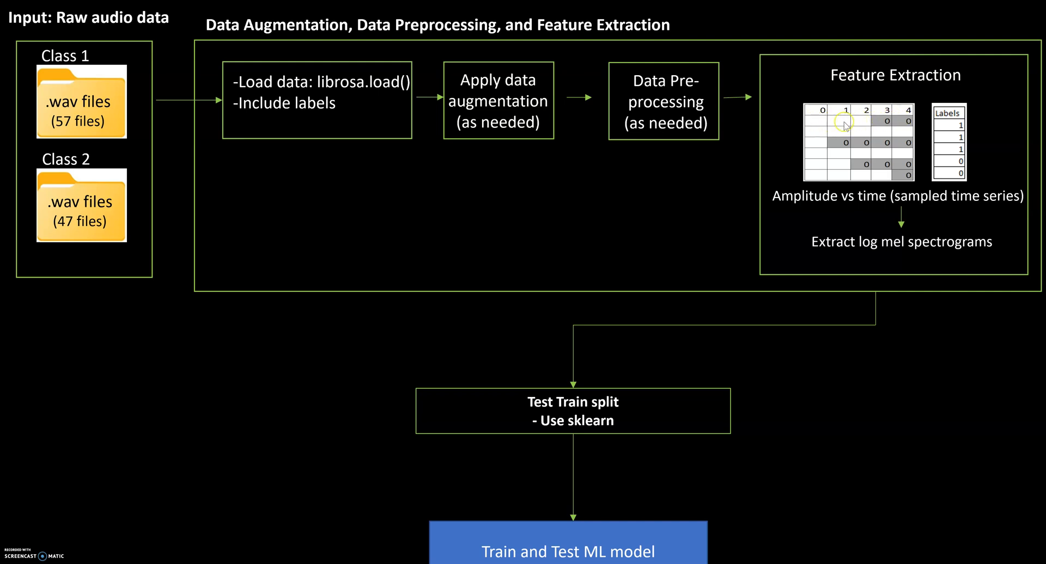
pyautogui.moveTo(836, 135)
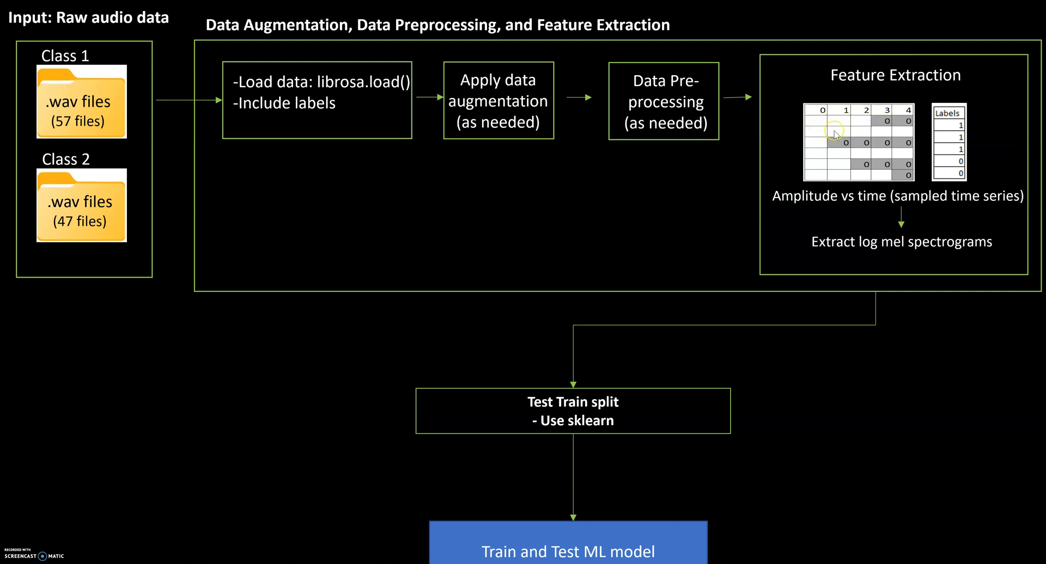
pyautogui.moveTo(872, 128)
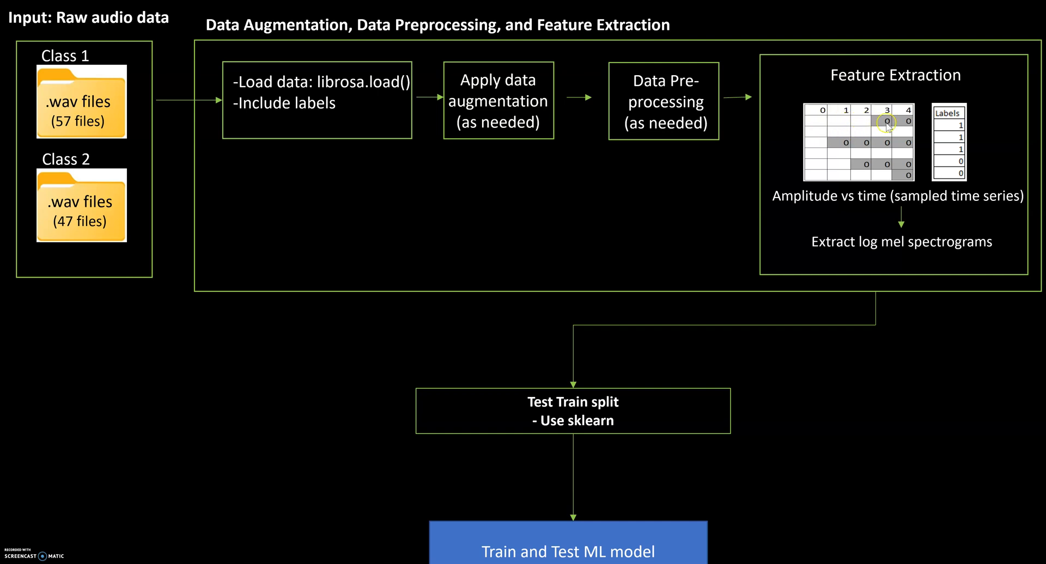
pyautogui.moveTo(891, 124)
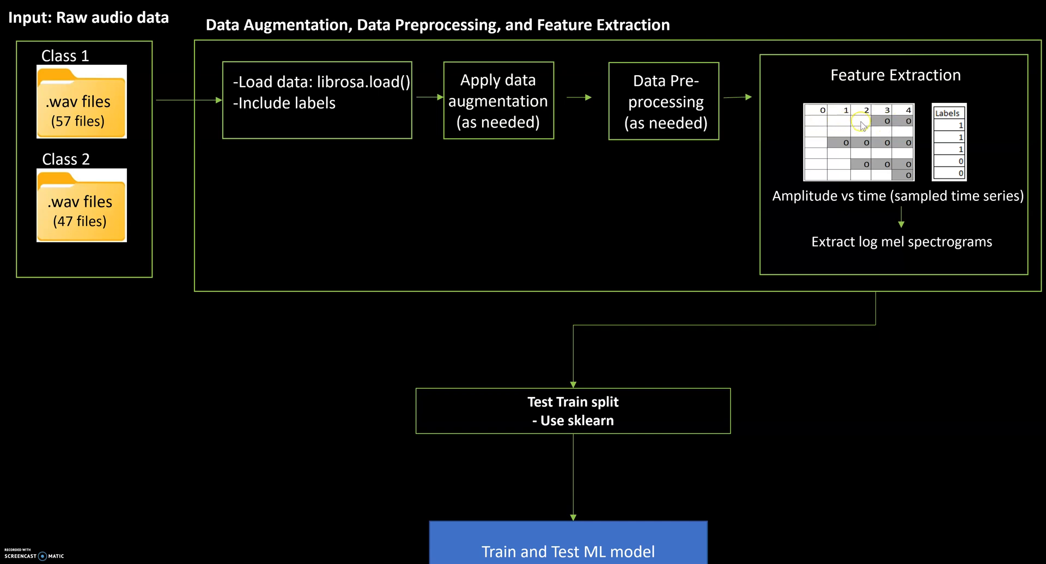
pyautogui.moveTo(835, 125)
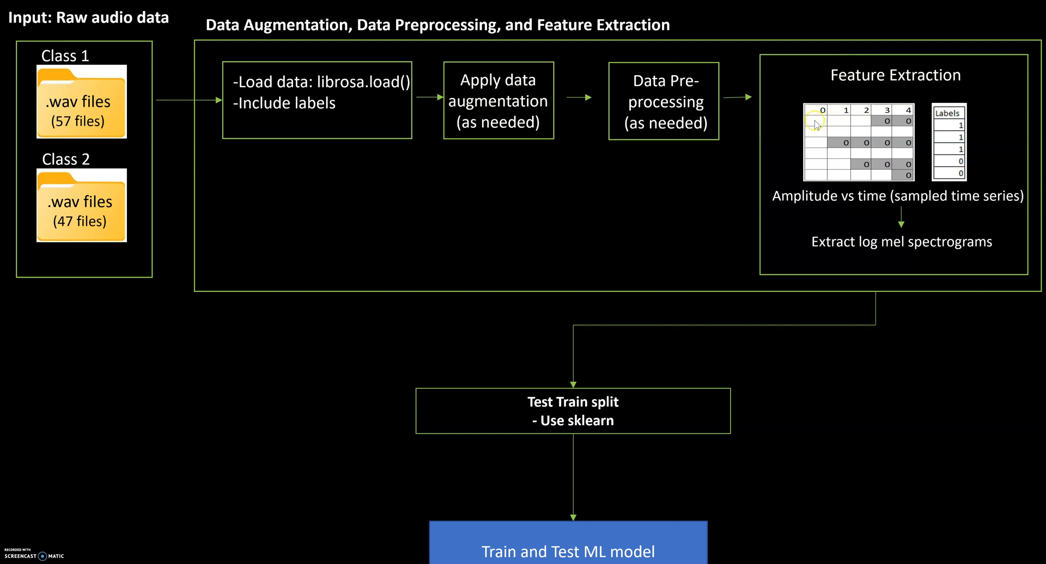
pyautogui.moveTo(822, 123)
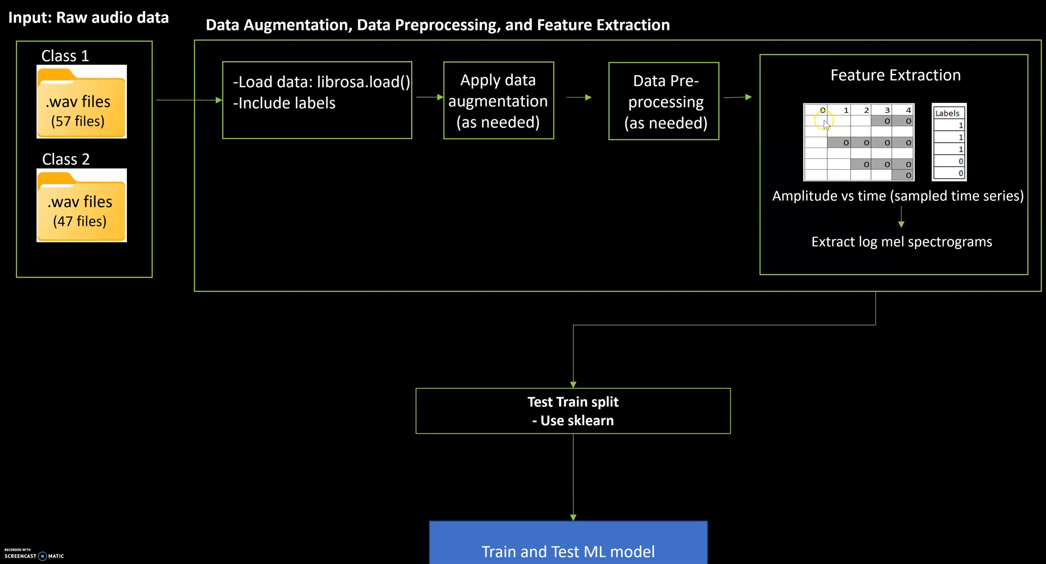
pyautogui.moveTo(860, 125)
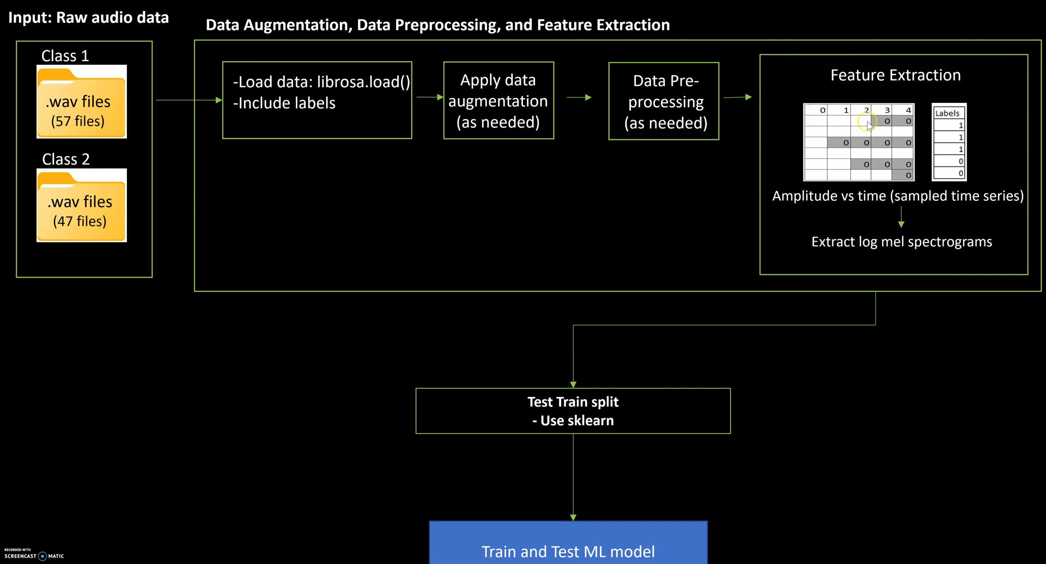
pyautogui.moveTo(852, 124)
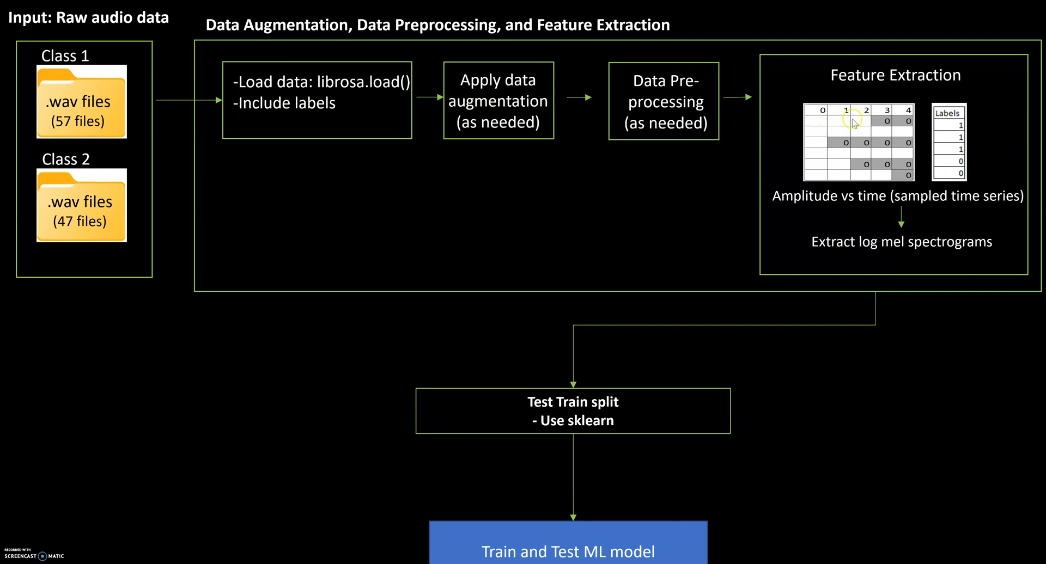
pyautogui.moveTo(814, 139)
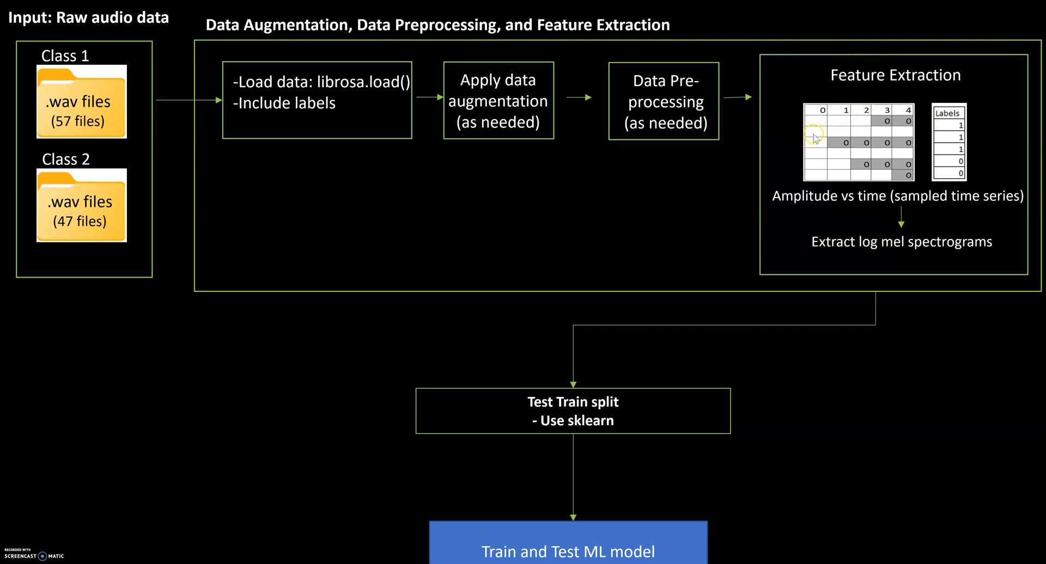
pyautogui.moveTo(909, 137)
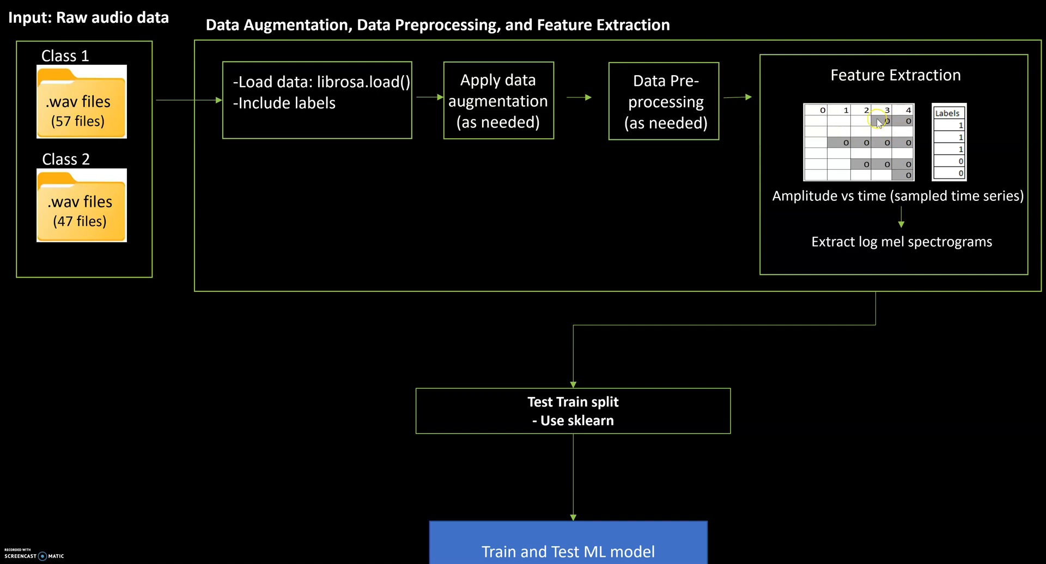
pyautogui.moveTo(902, 147)
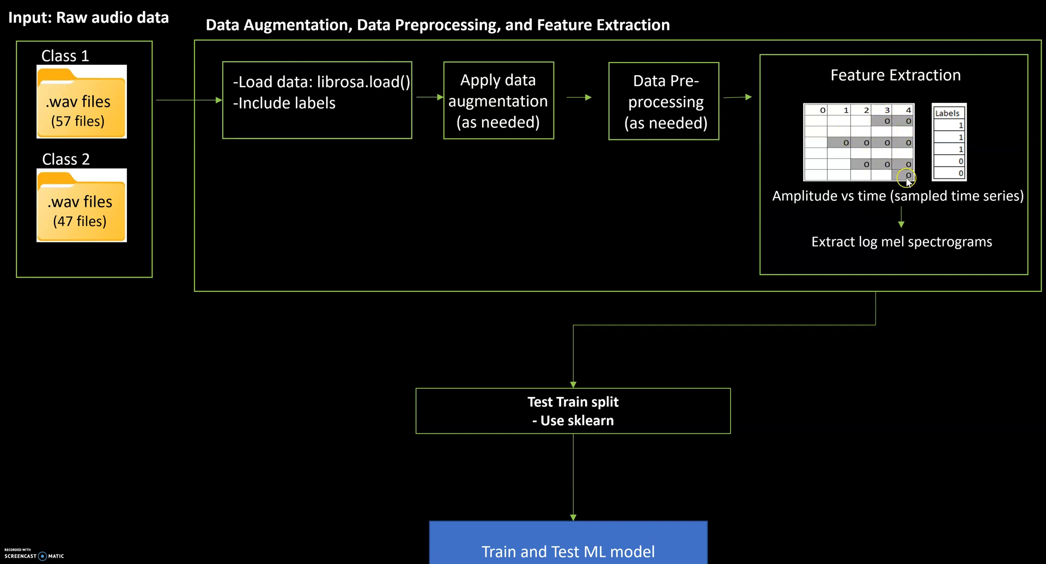
pyautogui.moveTo(823, 122)
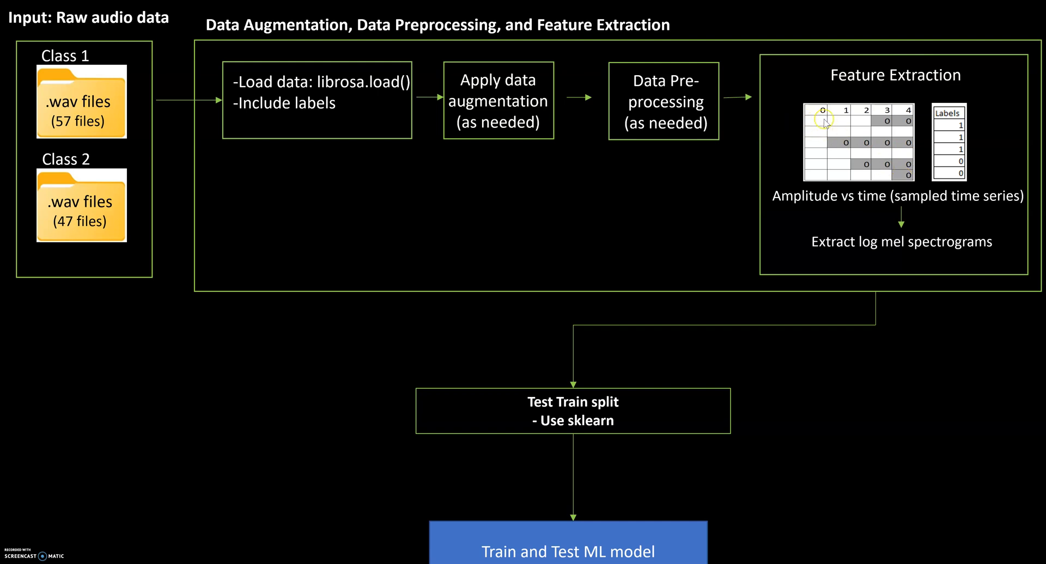
pyautogui.moveTo(826, 158)
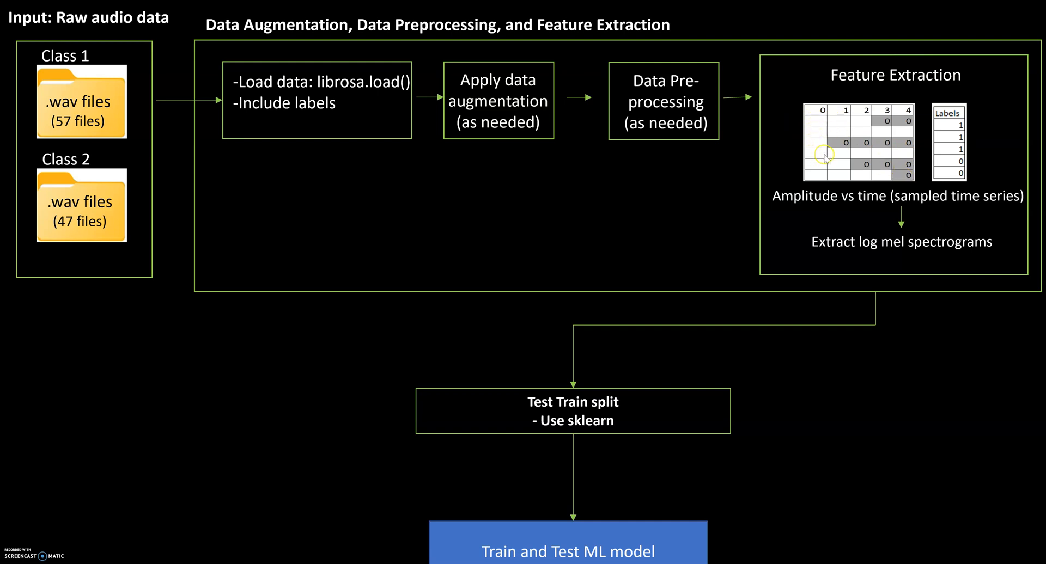
pyautogui.moveTo(822, 178)
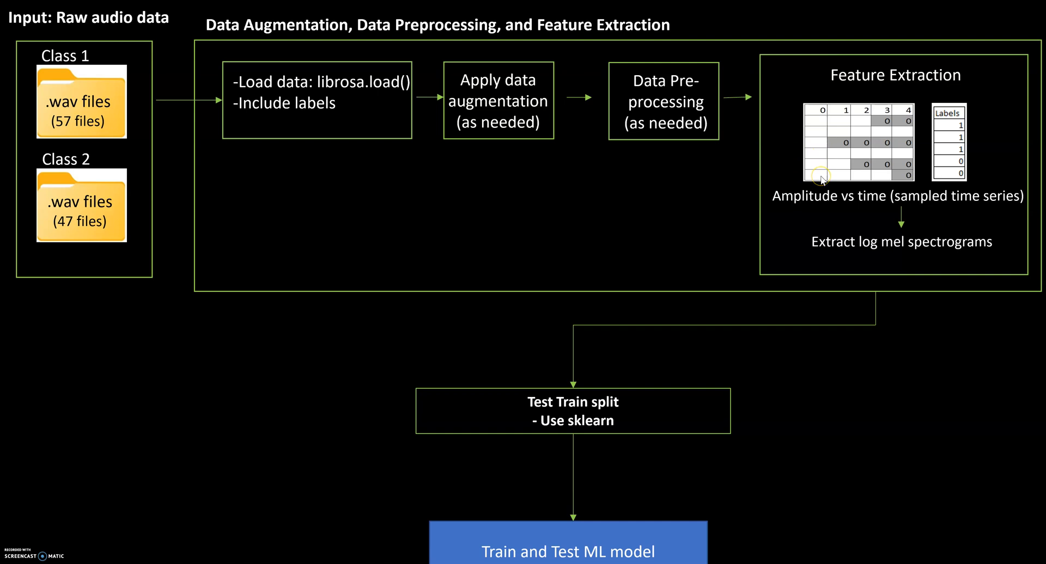
pyautogui.moveTo(887, 99)
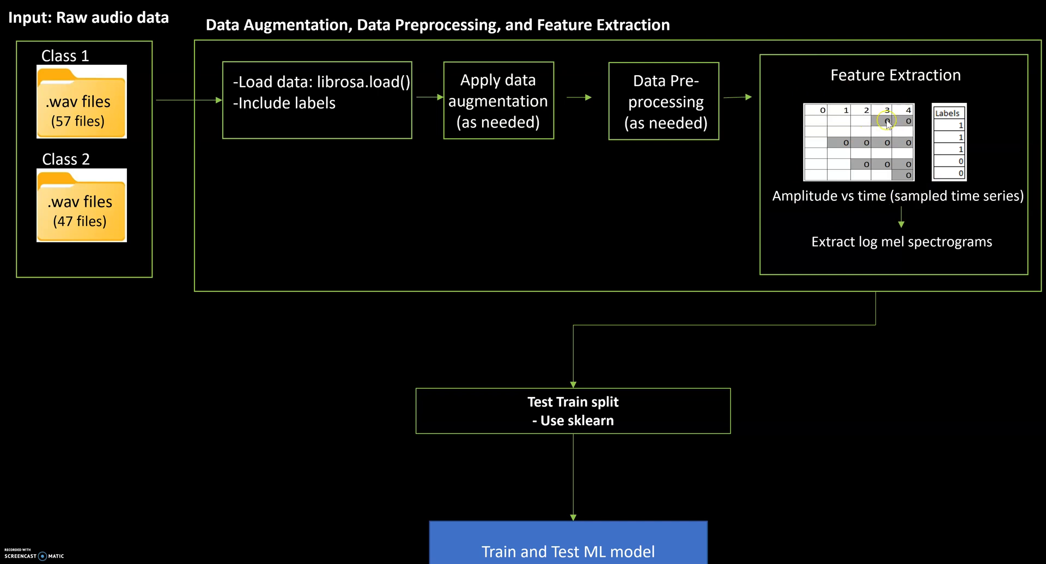
pyautogui.moveTo(934, 157)
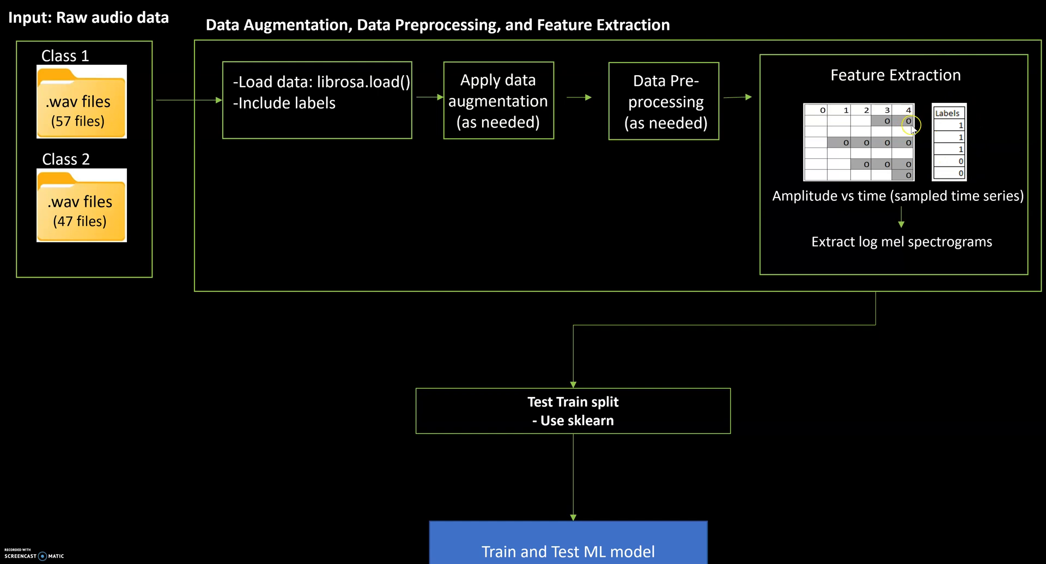
pyautogui.moveTo(985, 122)
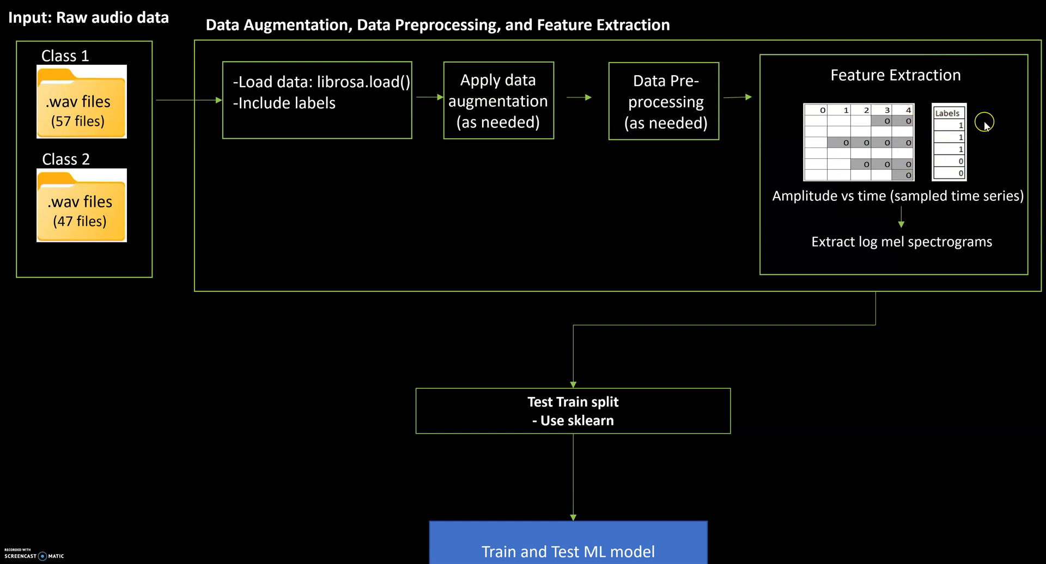
pyautogui.moveTo(827, 146)
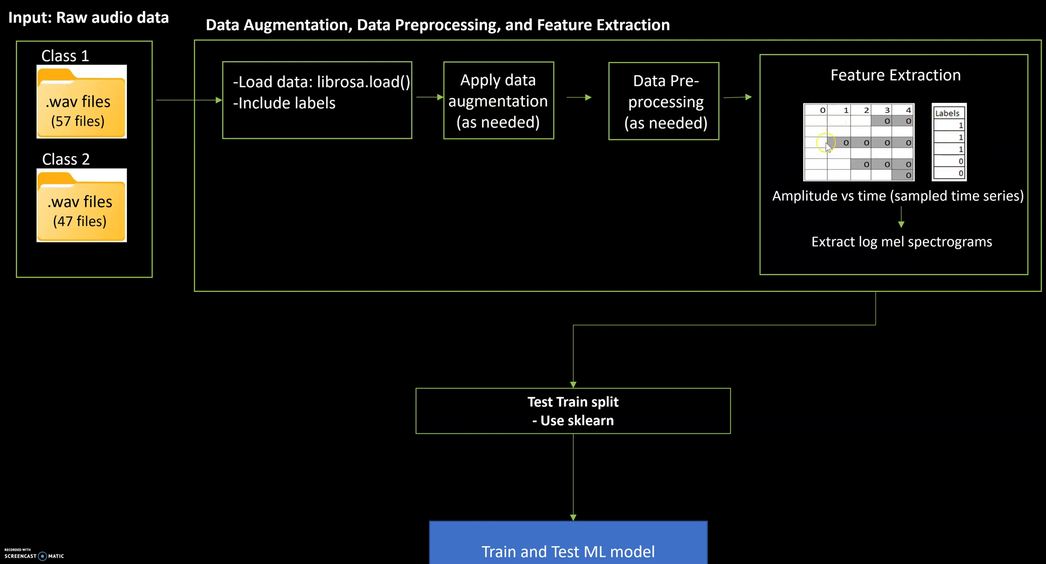
pyautogui.moveTo(892, 169)
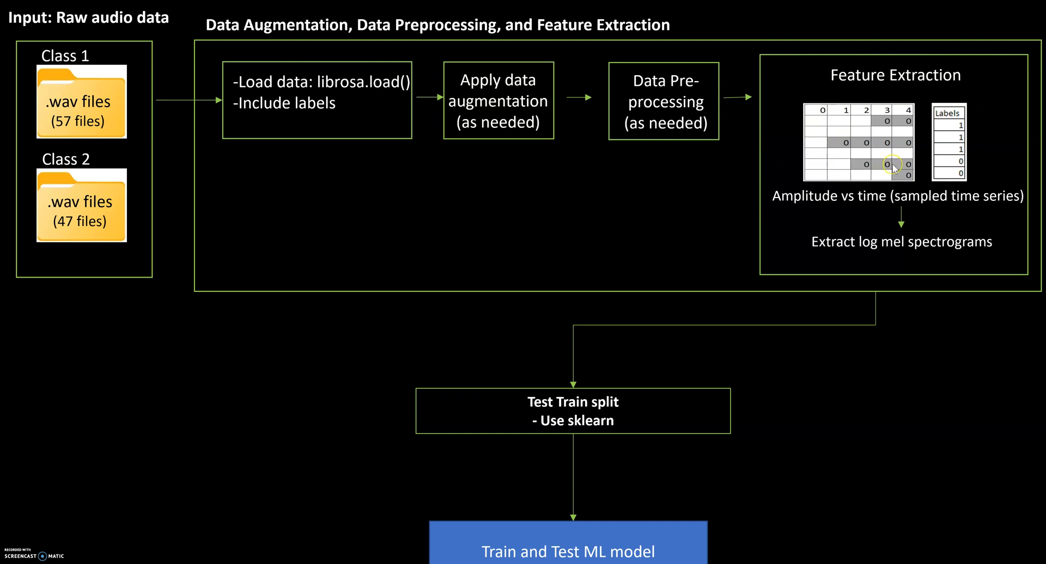
pyautogui.moveTo(861, 253)
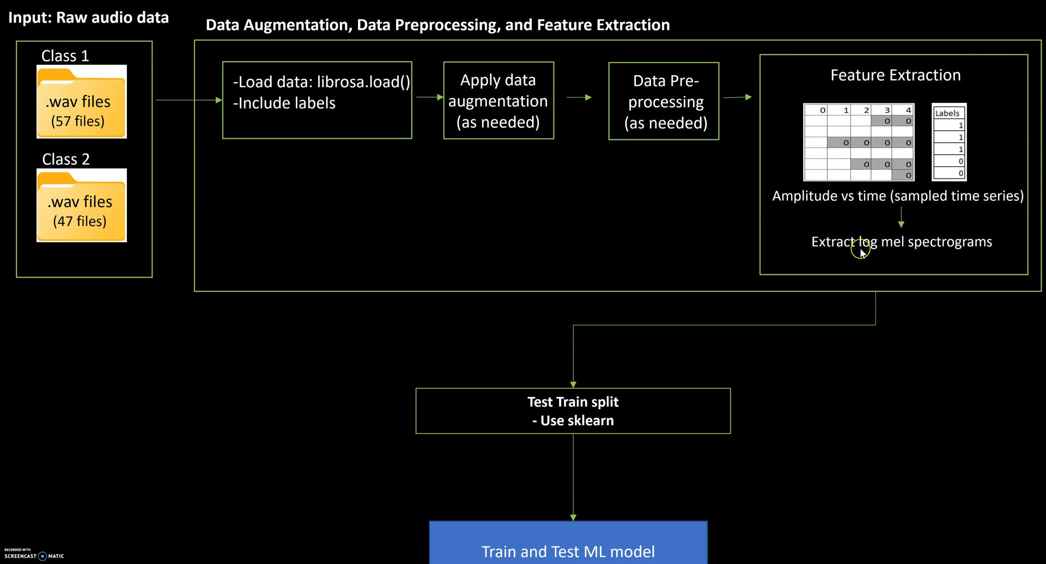
pyautogui.moveTo(904, 256)
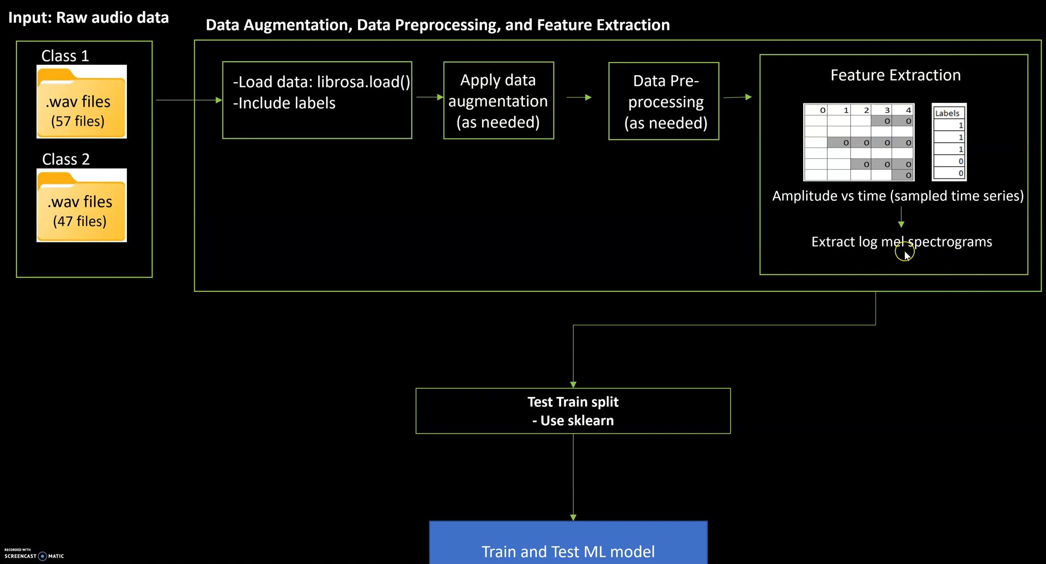
pyautogui.moveTo(909, 262)
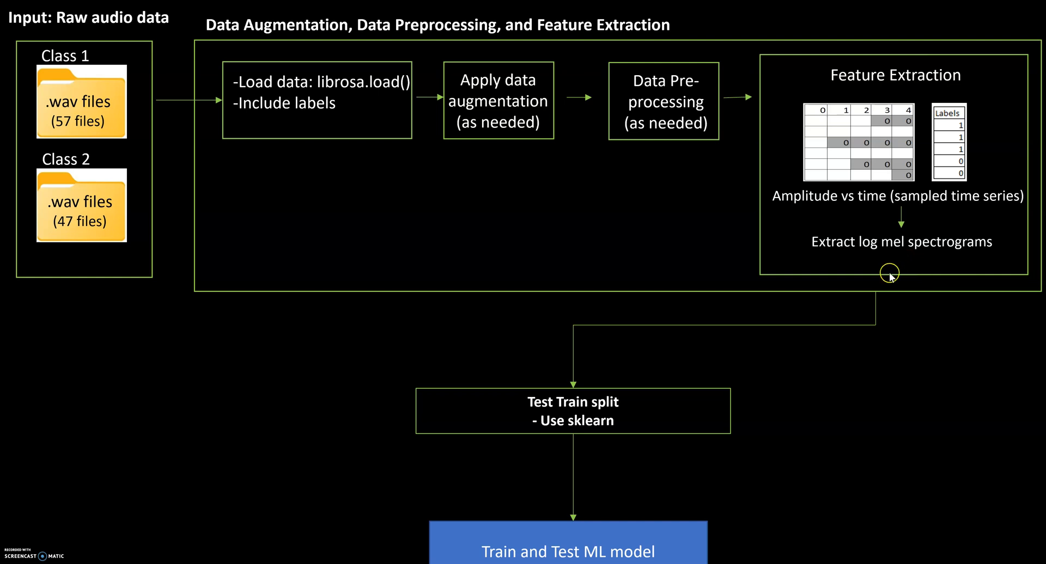
pyautogui.moveTo(826, 131)
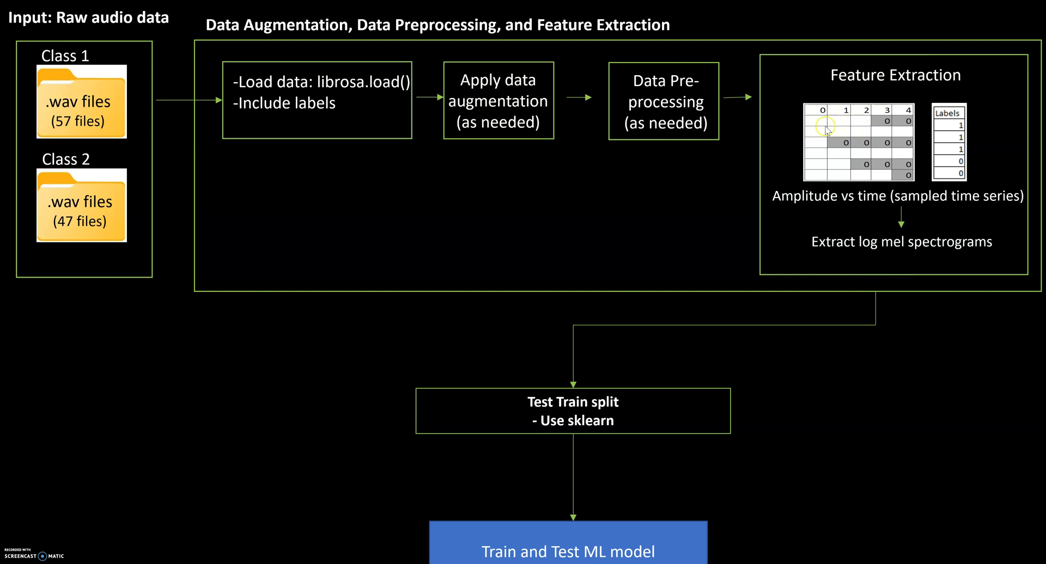
pyautogui.moveTo(485, 121)
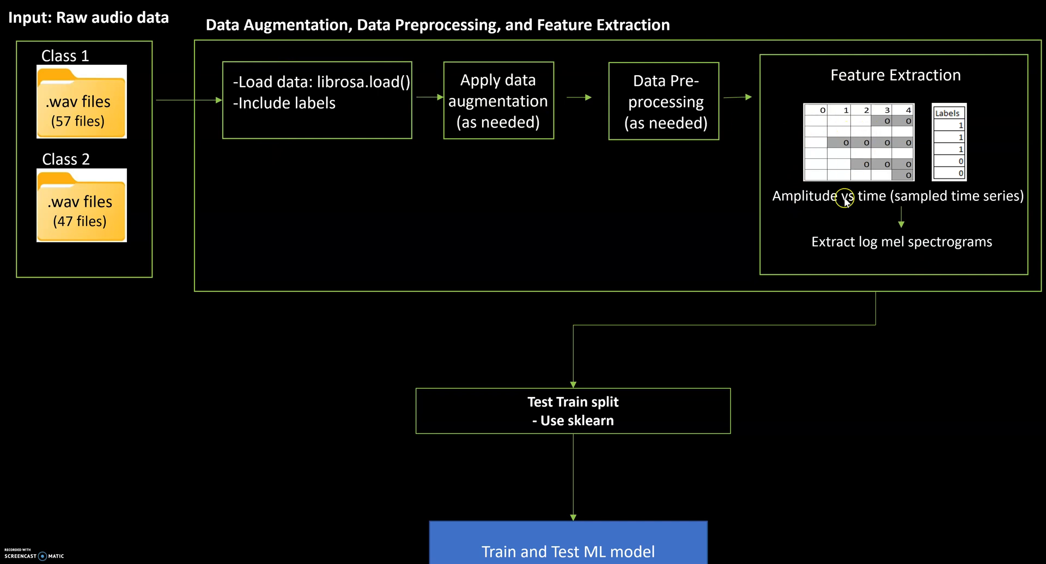
pyautogui.moveTo(862, 299)
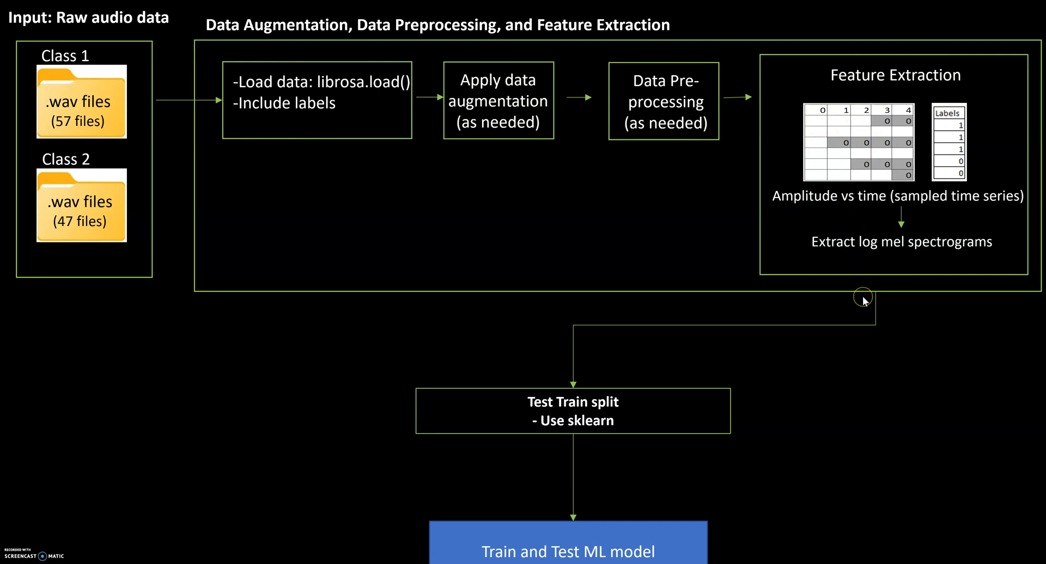
pyautogui.moveTo(837, 263)
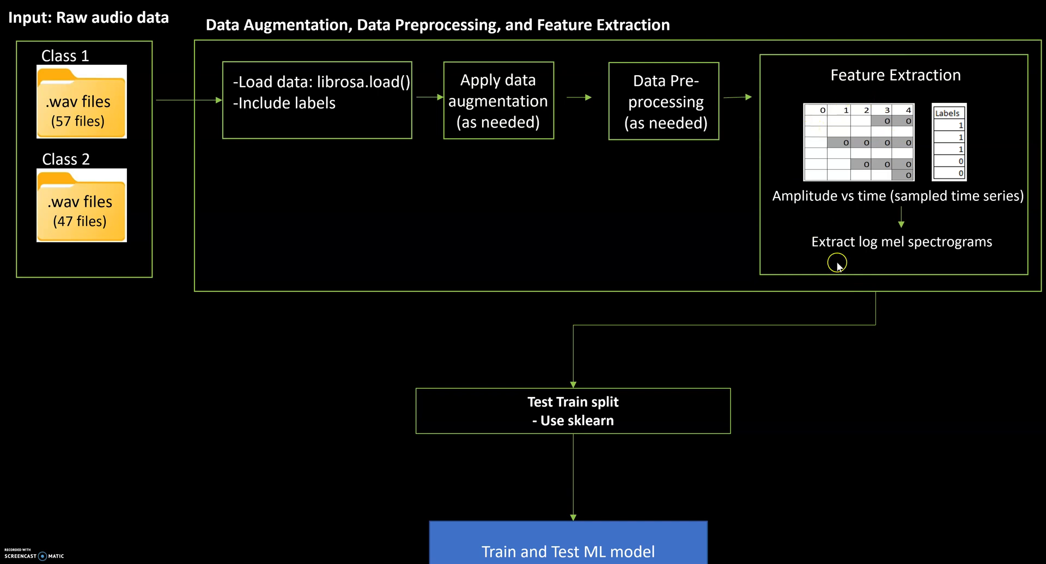
pyautogui.moveTo(980, 221)
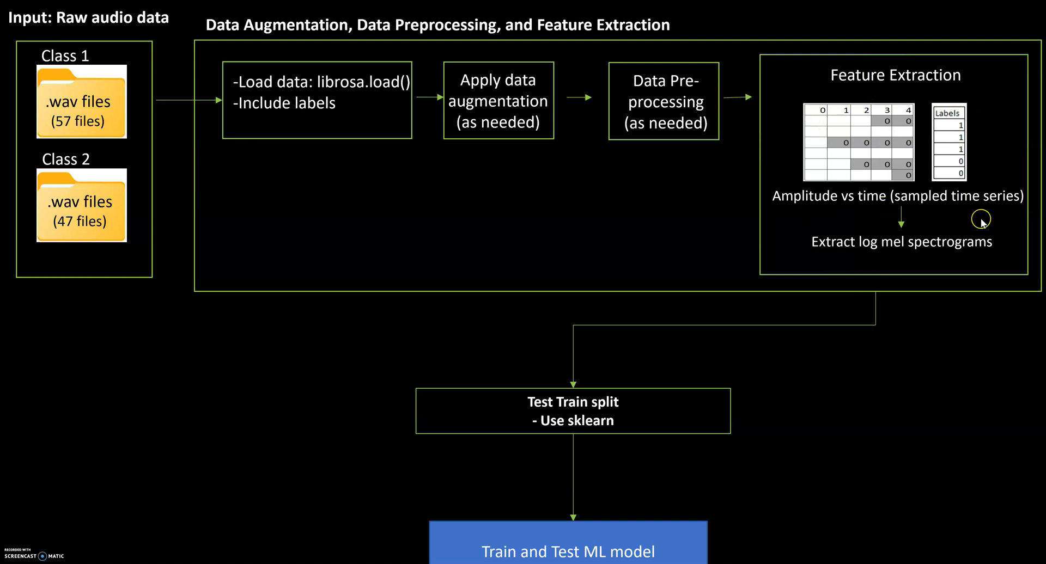
pyautogui.moveTo(882, 314)
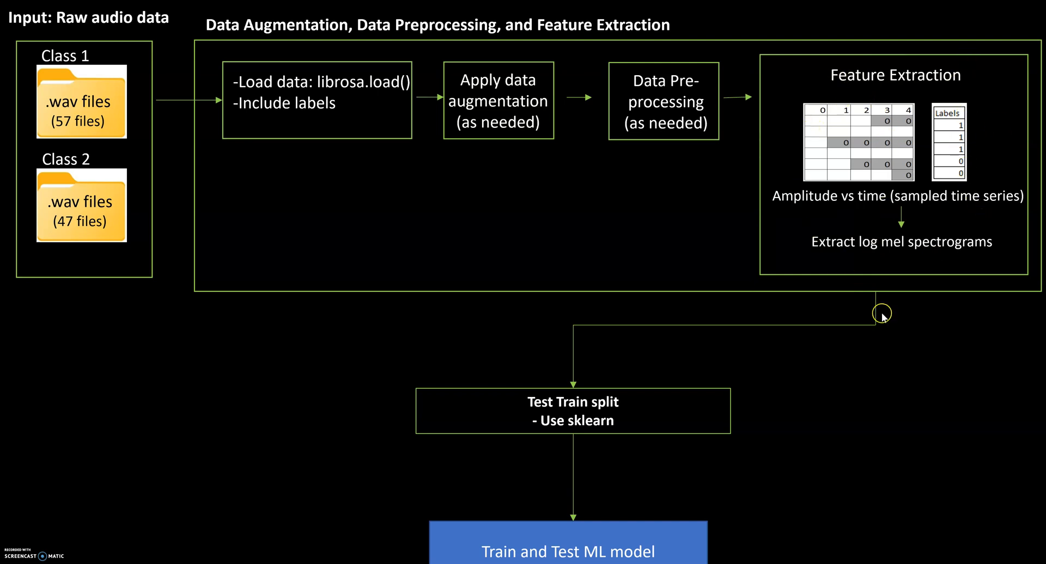
pyautogui.moveTo(564, 410)
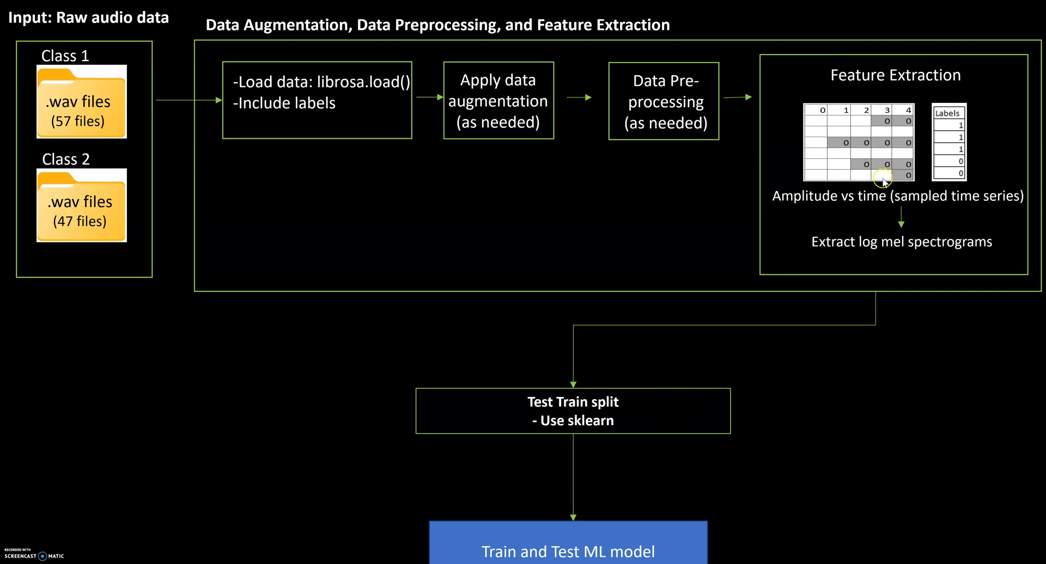
pyautogui.moveTo(824, 159)
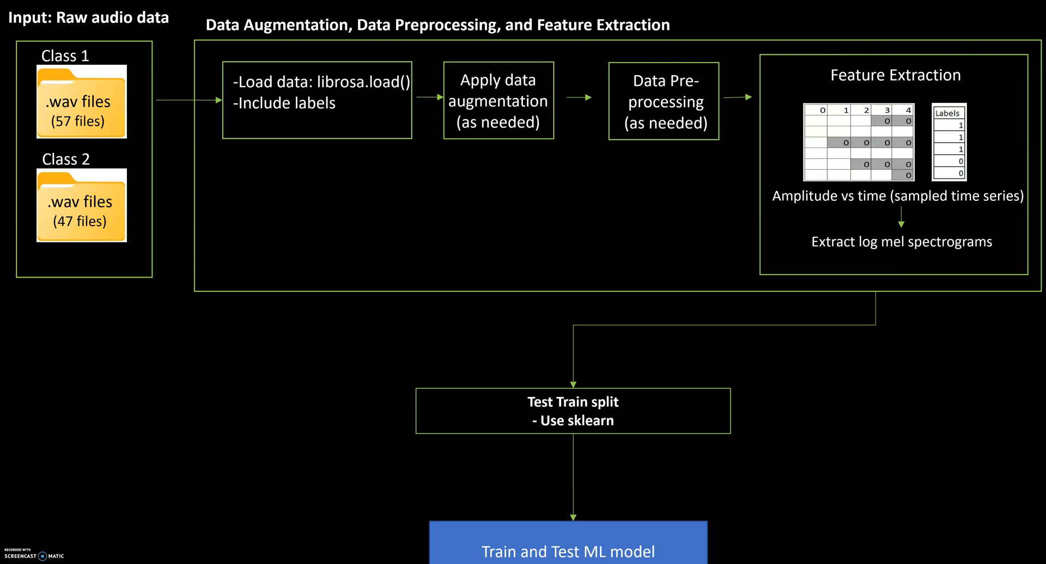
pyautogui.moveTo(568, 464)
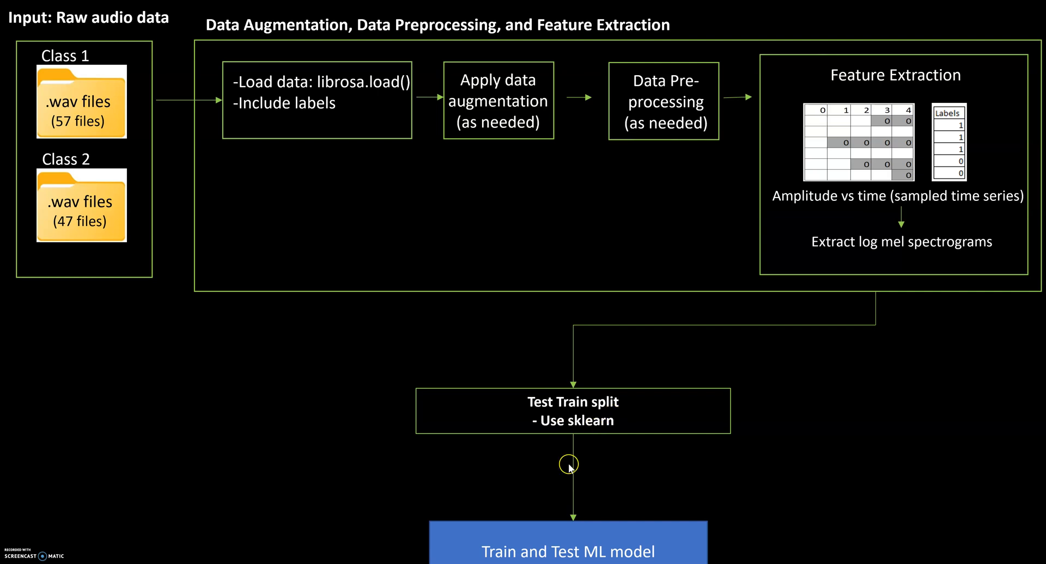
pyautogui.moveTo(743, 505)
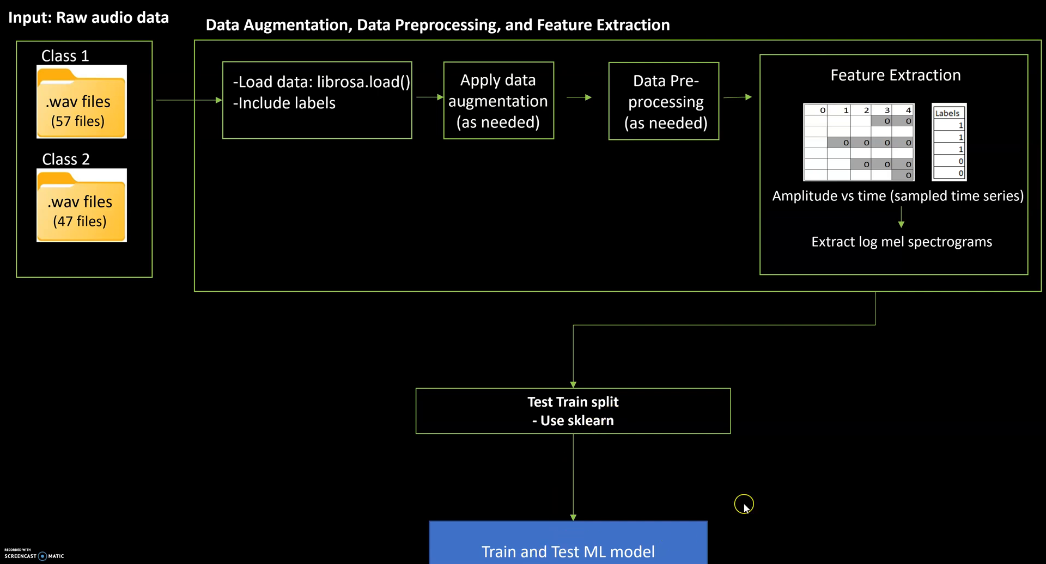
pyautogui.moveTo(802, 496)
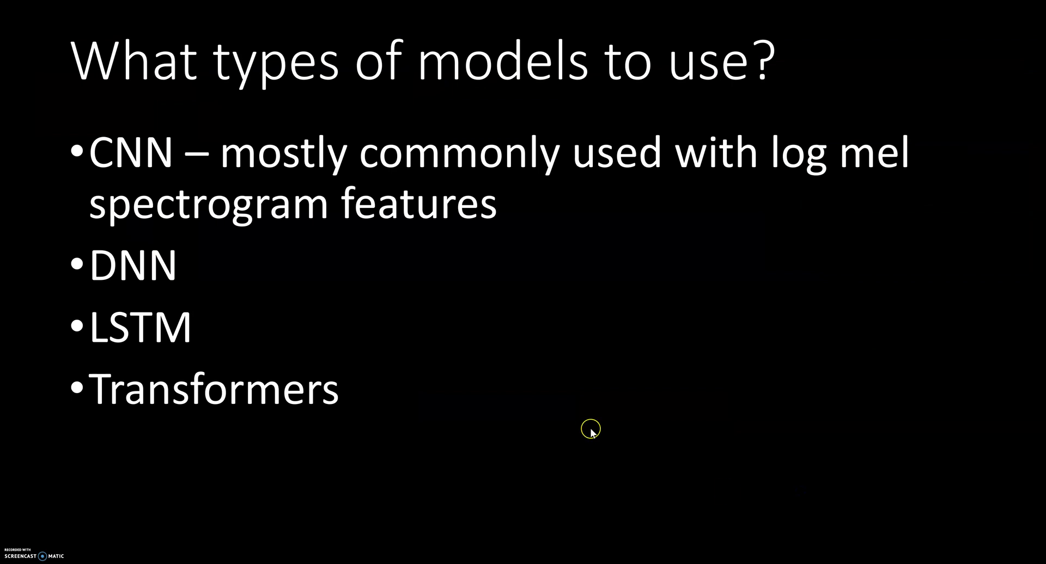
pyautogui.moveTo(449, 392)
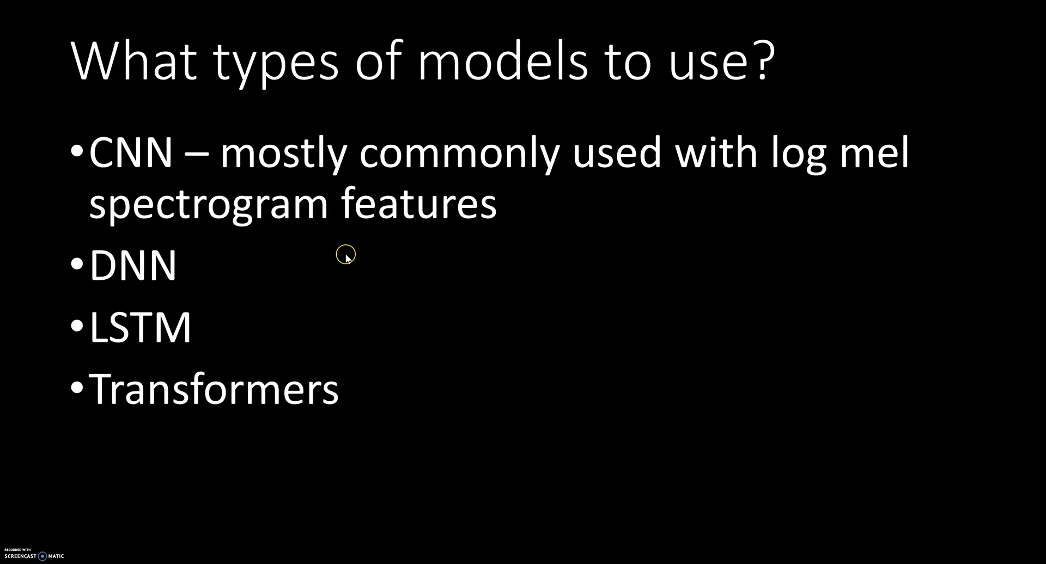
pyautogui.moveTo(120, 184)
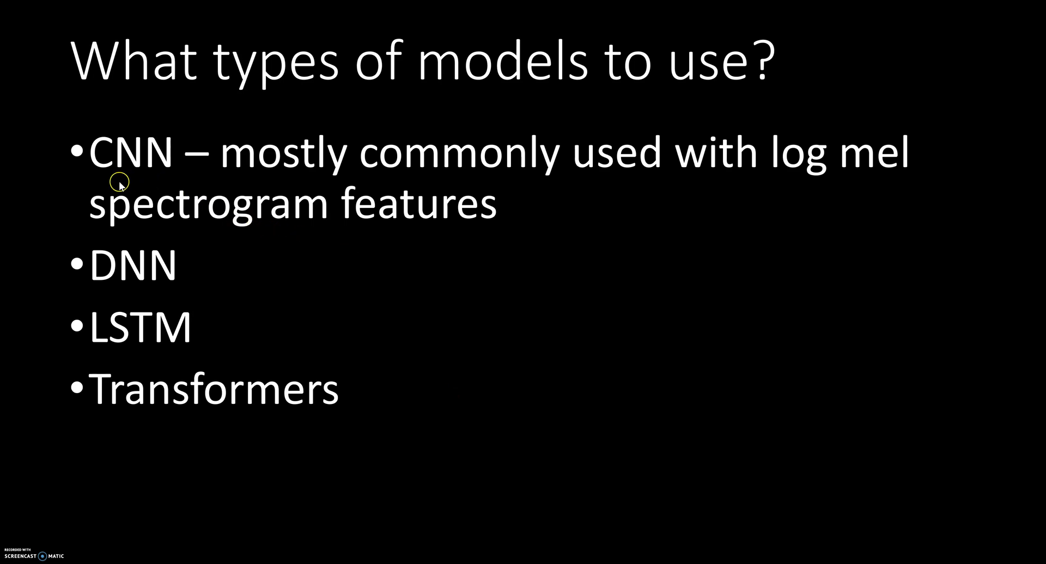
pyautogui.moveTo(203, 196)
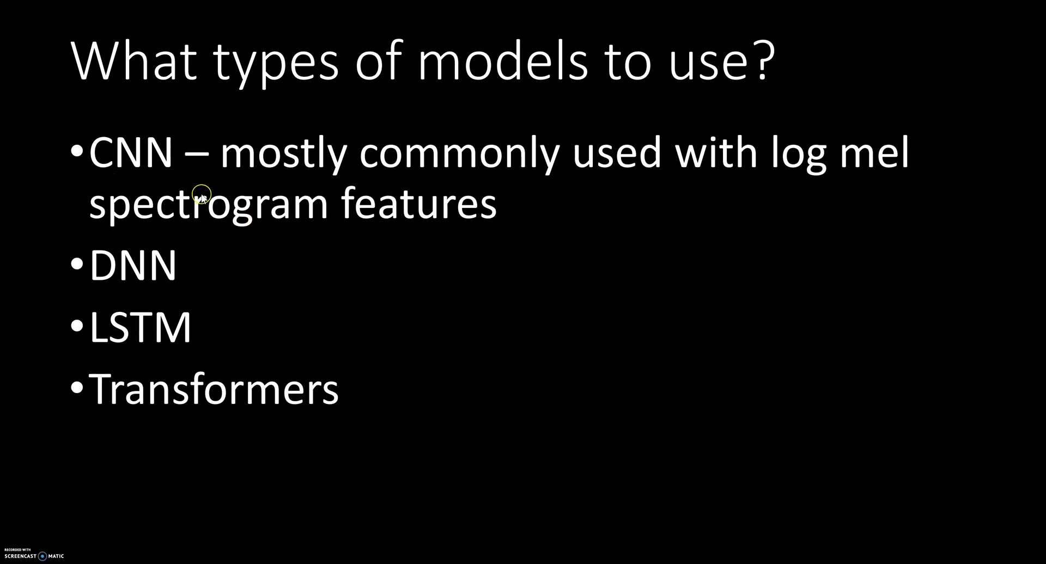
pyautogui.moveTo(41, 214)
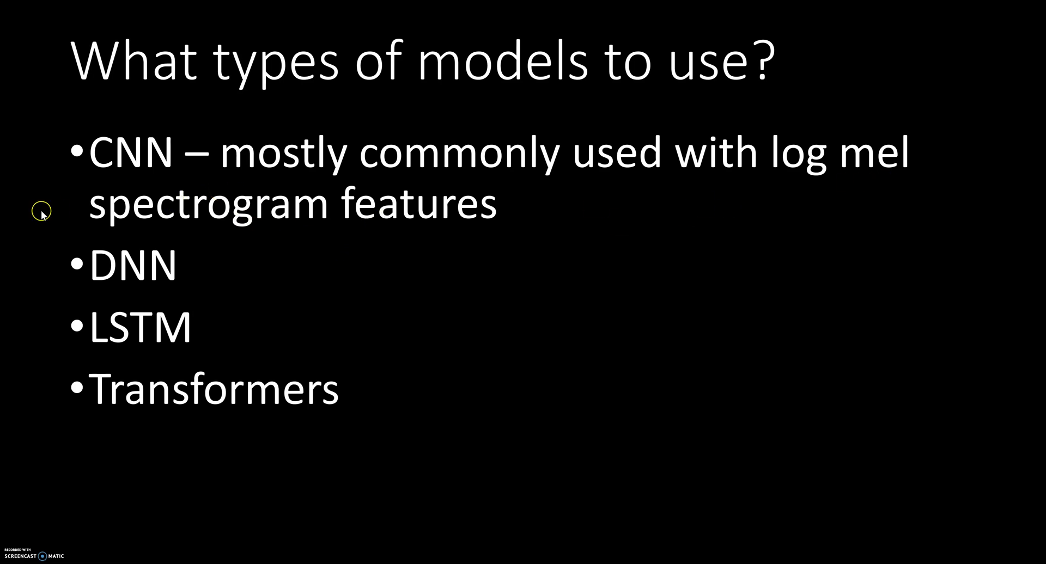
pyautogui.moveTo(305, 236)
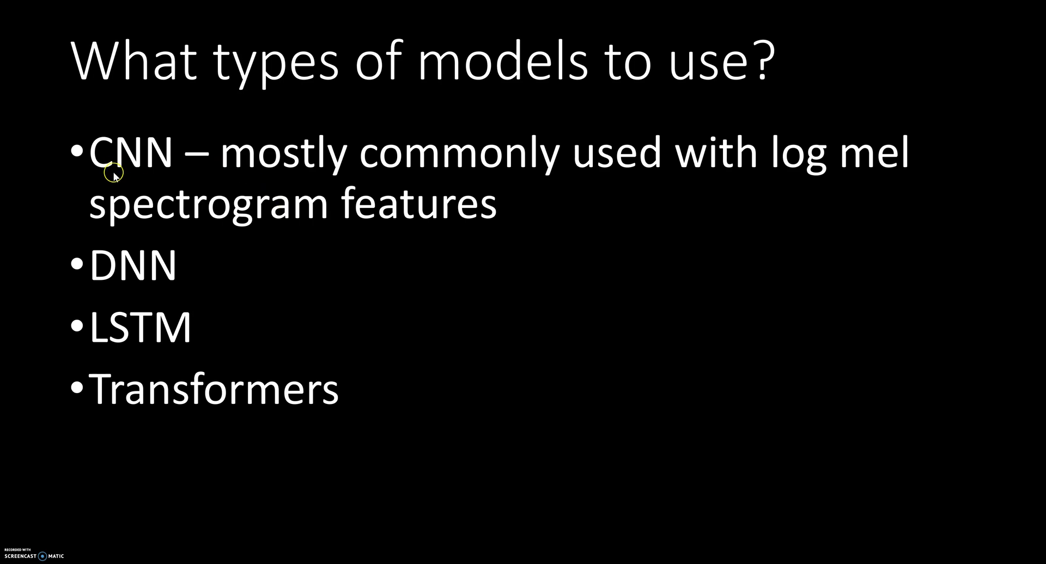
pyautogui.moveTo(225, 227)
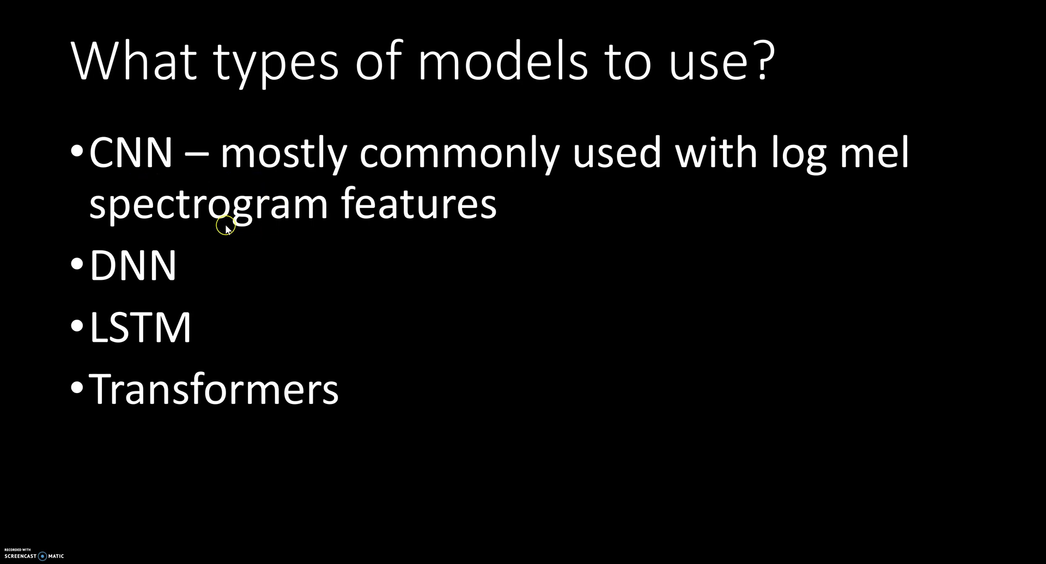
pyautogui.moveTo(123, 182)
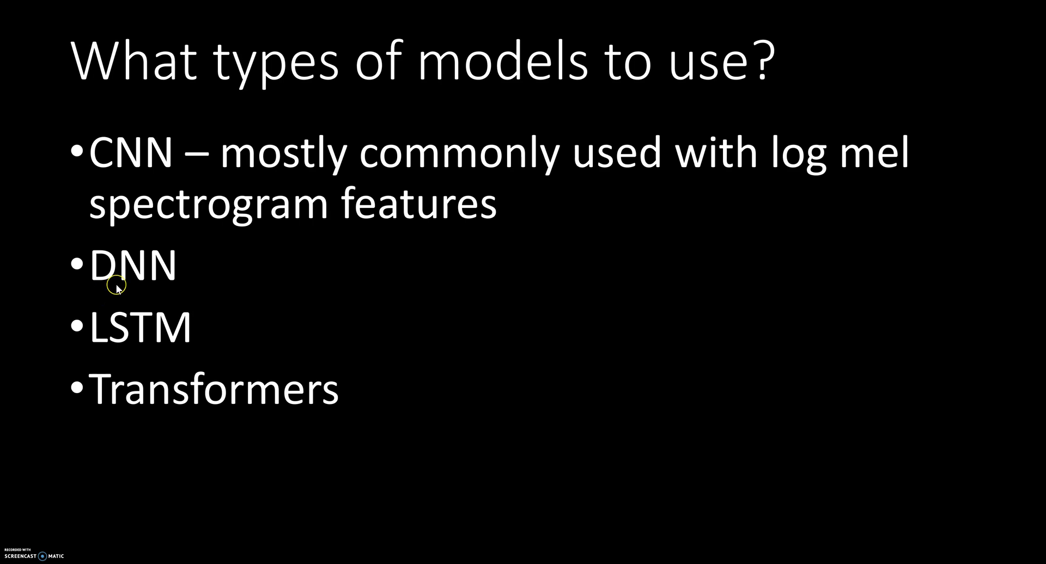
pyautogui.moveTo(198, 404)
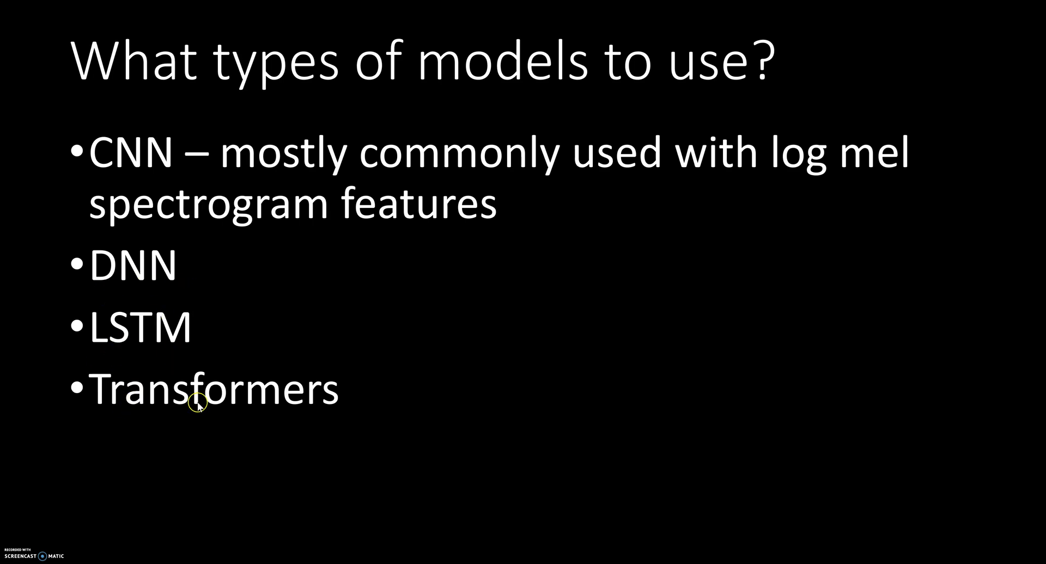
pyautogui.moveTo(104, 406)
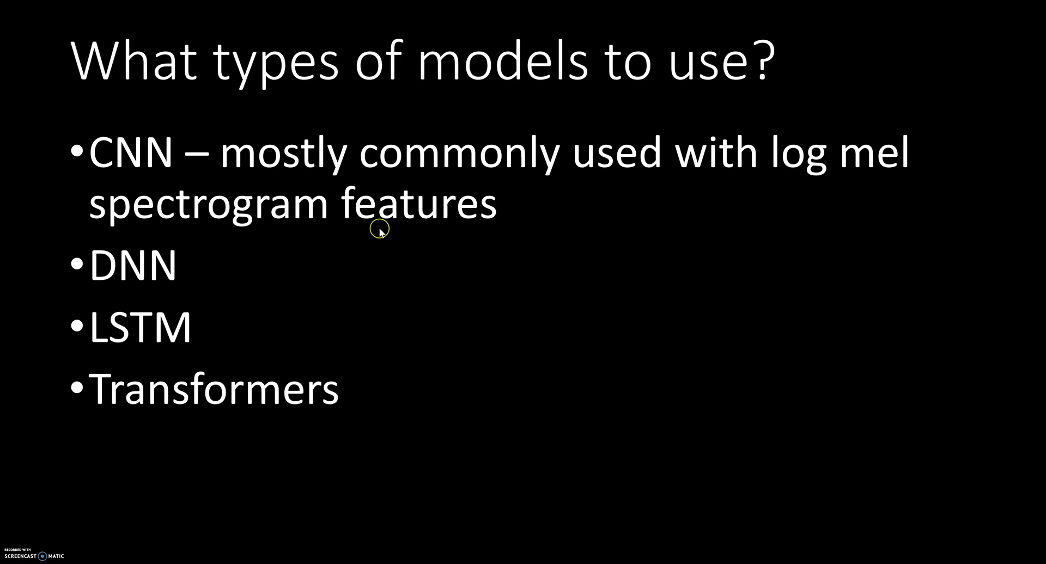
pyautogui.moveTo(422, 259)
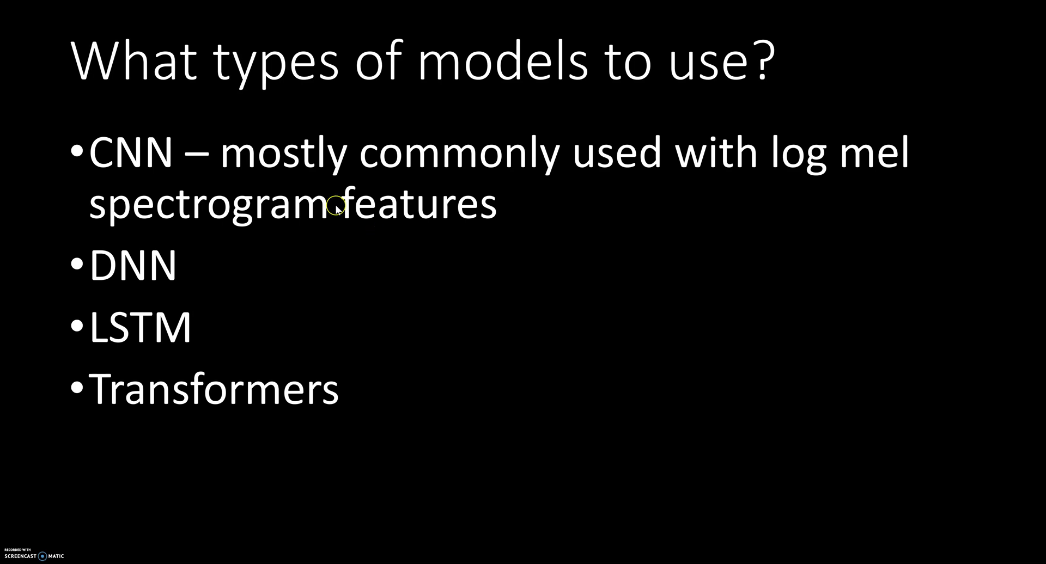
pyautogui.moveTo(356, 343)
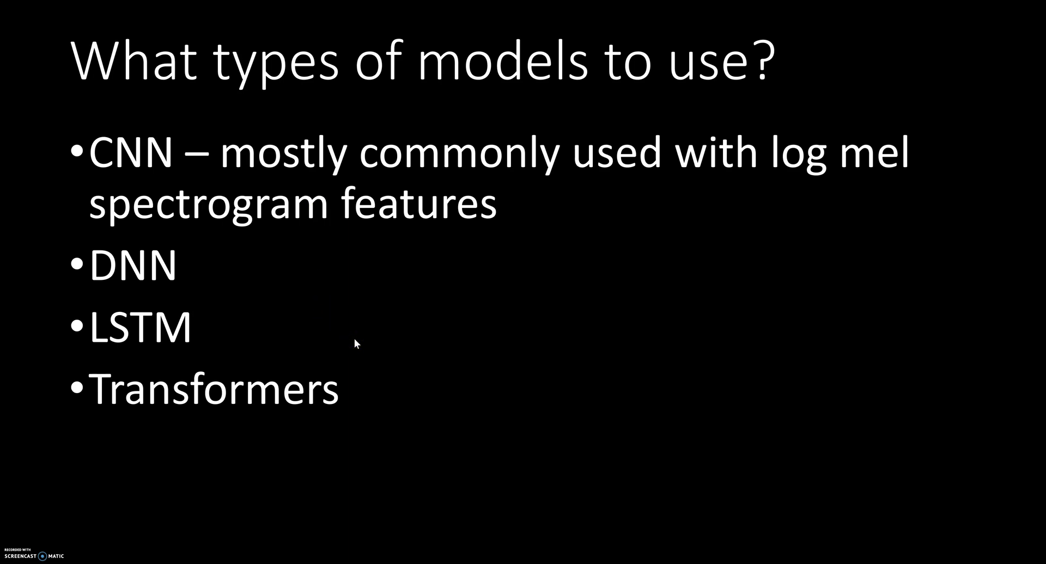
pyautogui.moveTo(355, 344)
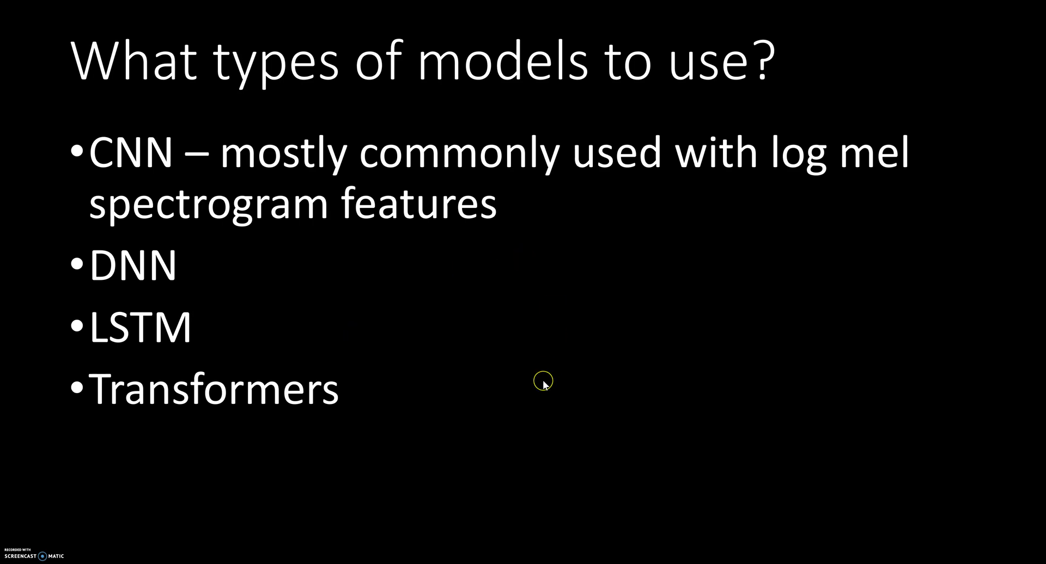
pyautogui.moveTo(543, 383)
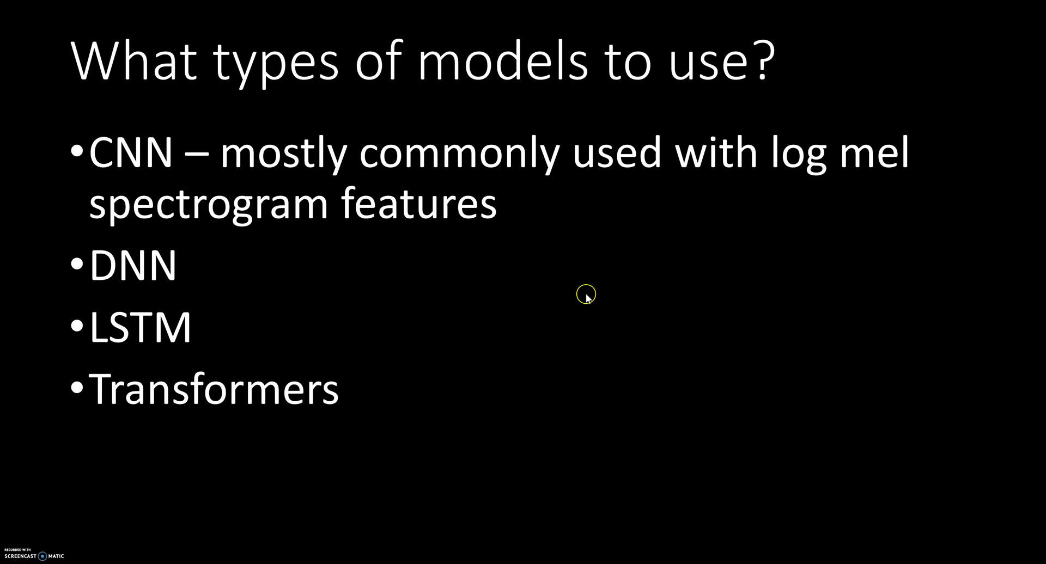
pyautogui.moveTo(535, 362)
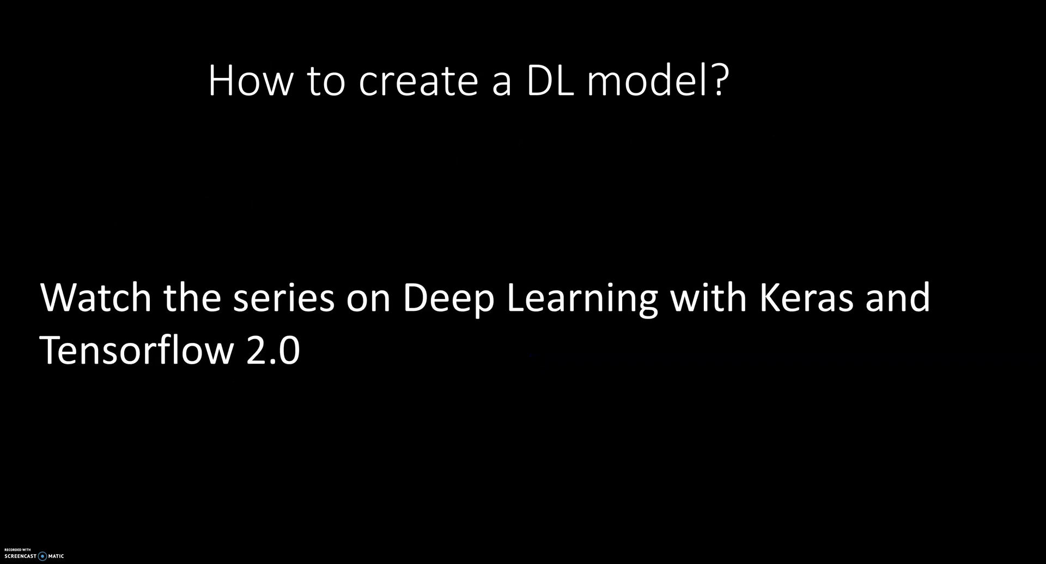
pyautogui.moveTo(575, 394)
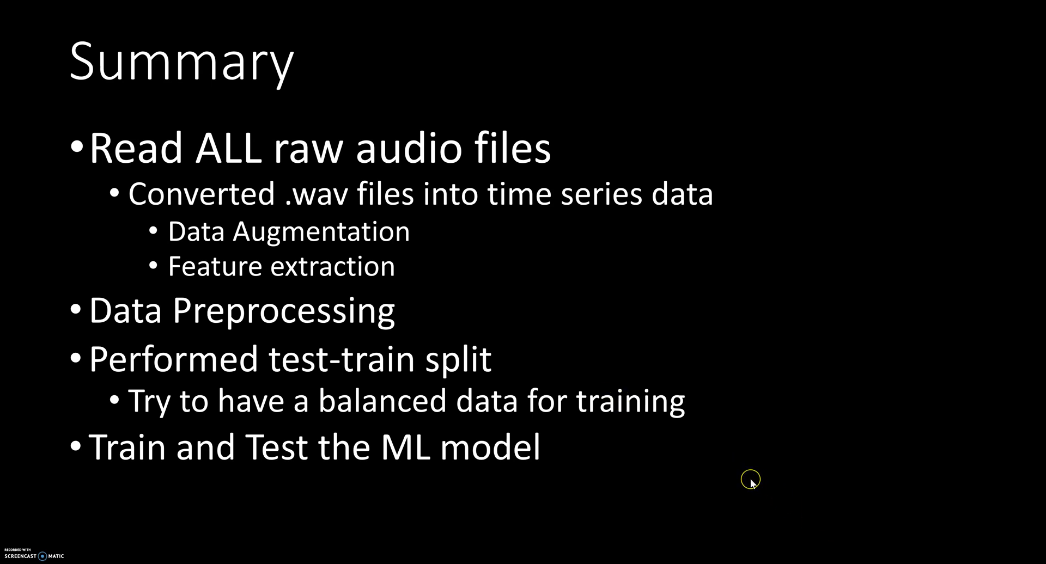
pyautogui.moveTo(752, 483)
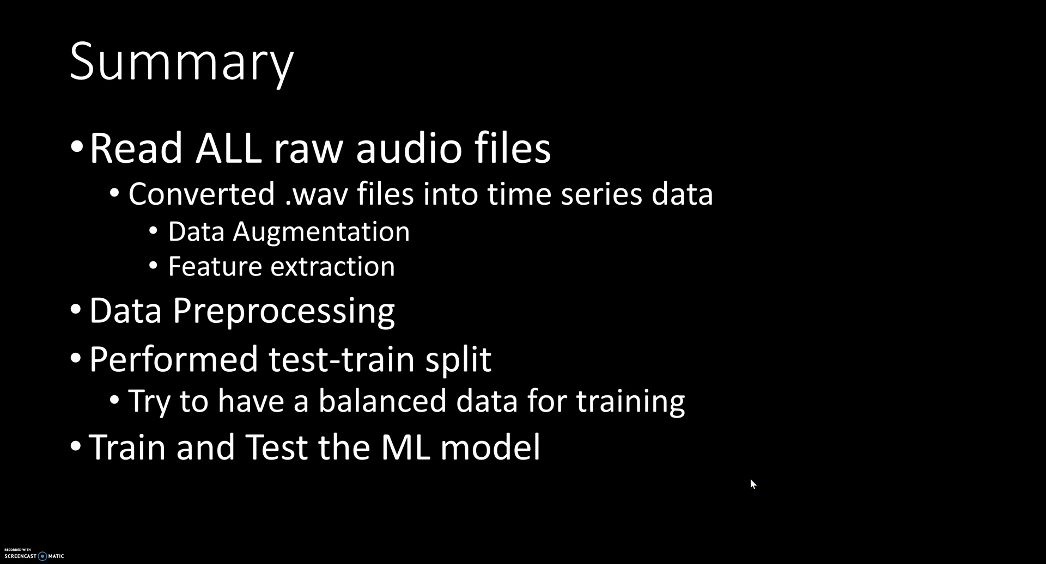